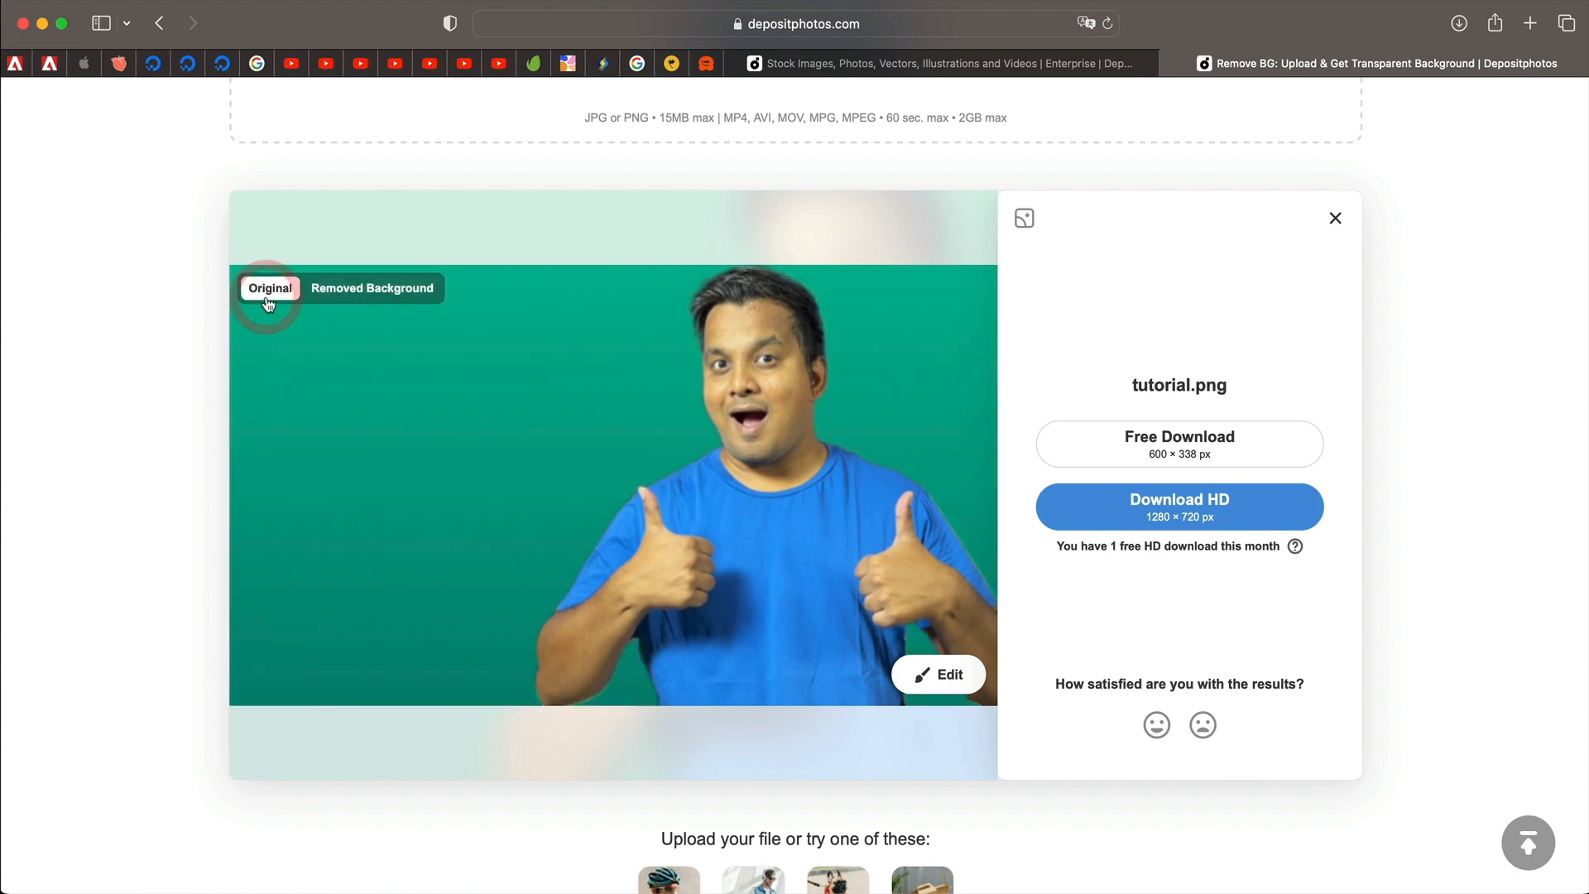
- Compare tutorial.png's original green-background photo with its background-removed cutout
{"action": "left_click", "coordinate": [372, 289]}
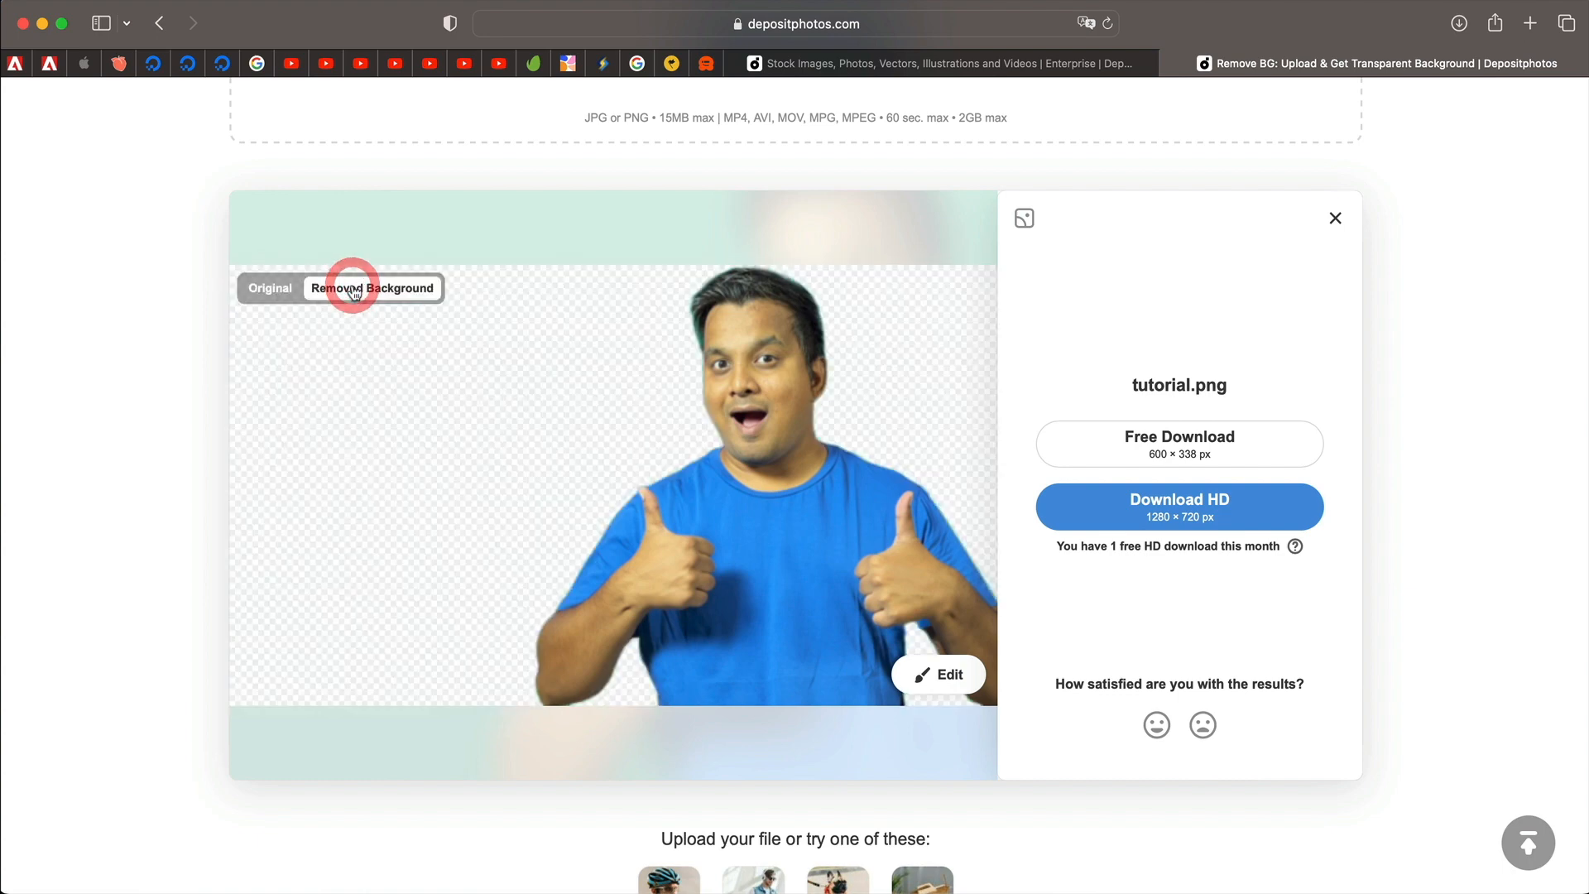
{"action": "left_click", "coordinate": [1335, 218]}
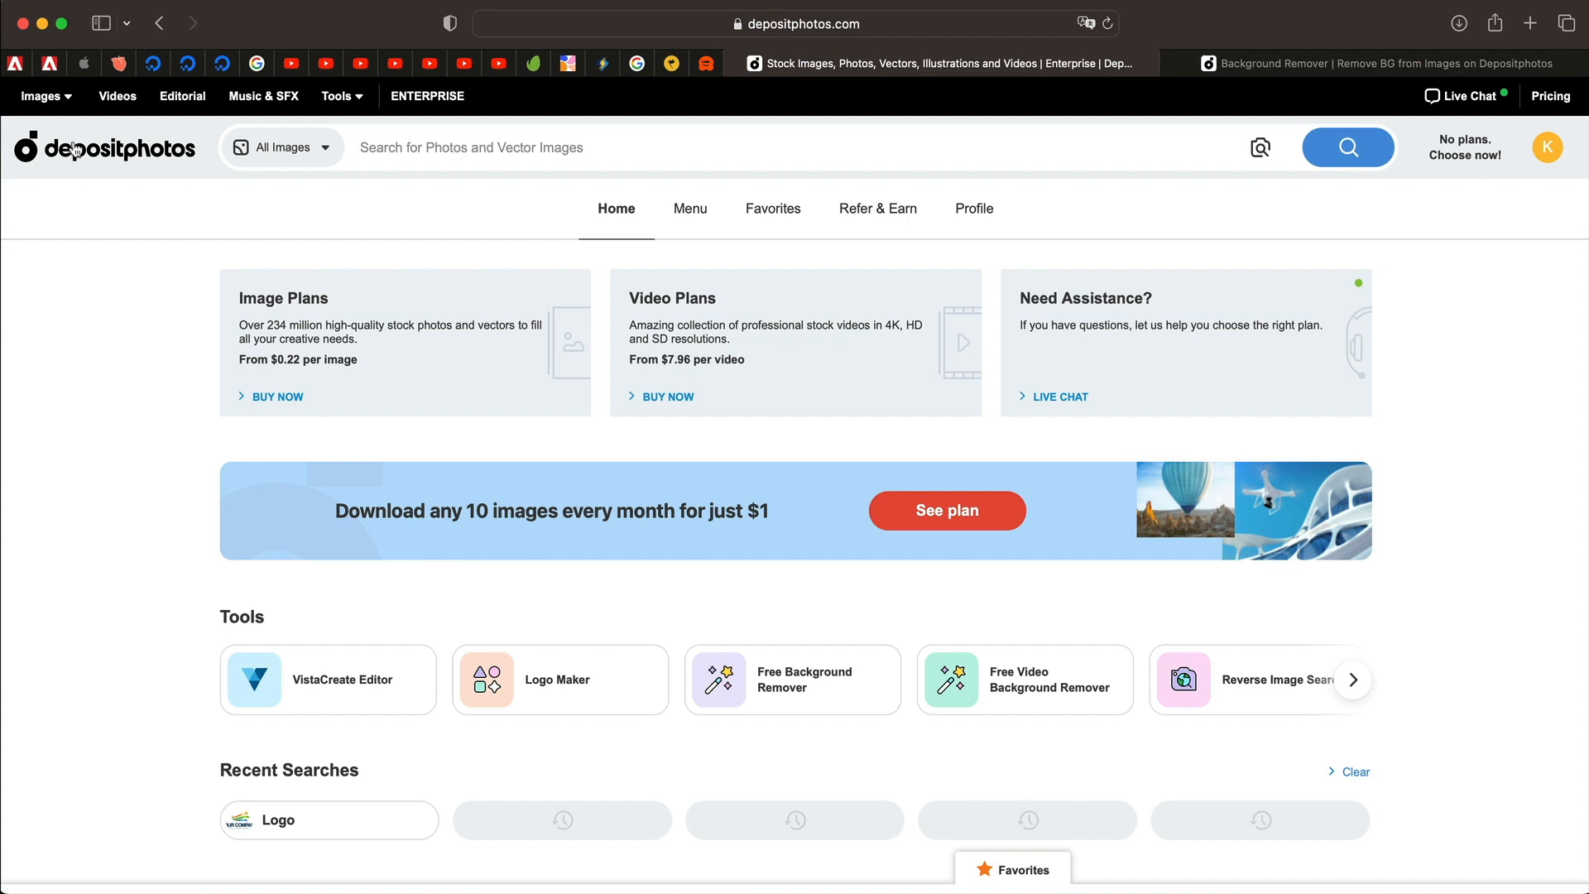
- Open the Images categories menu and scroll down the page toward the Tools section
{"action": "left_click", "coordinate": [42, 95]}
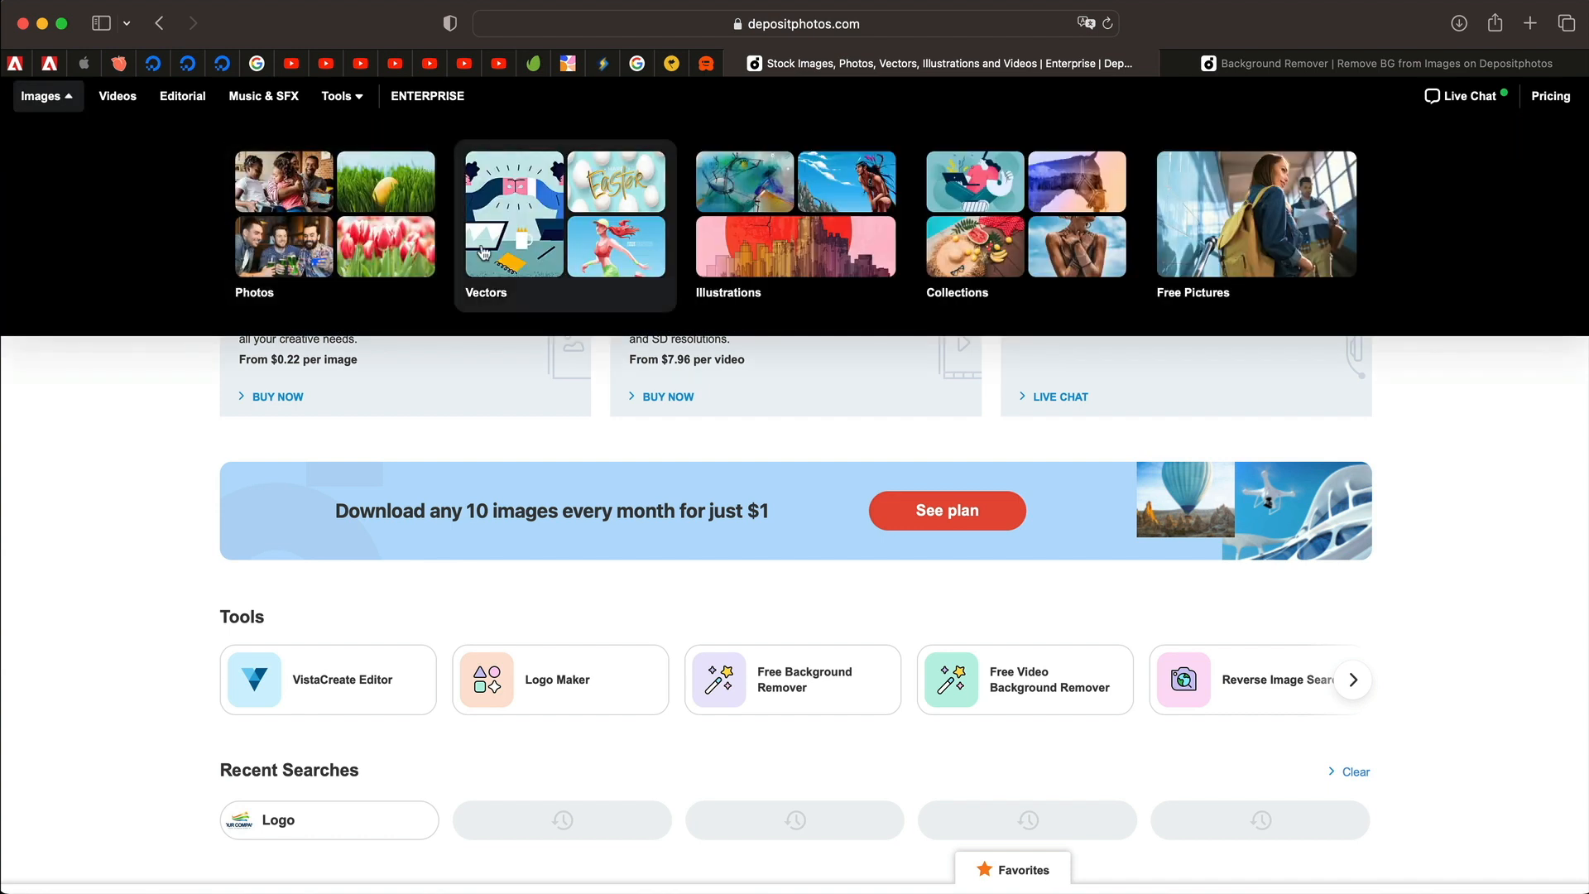
{"action": "mouse_move", "coordinate": [1137, 258]}
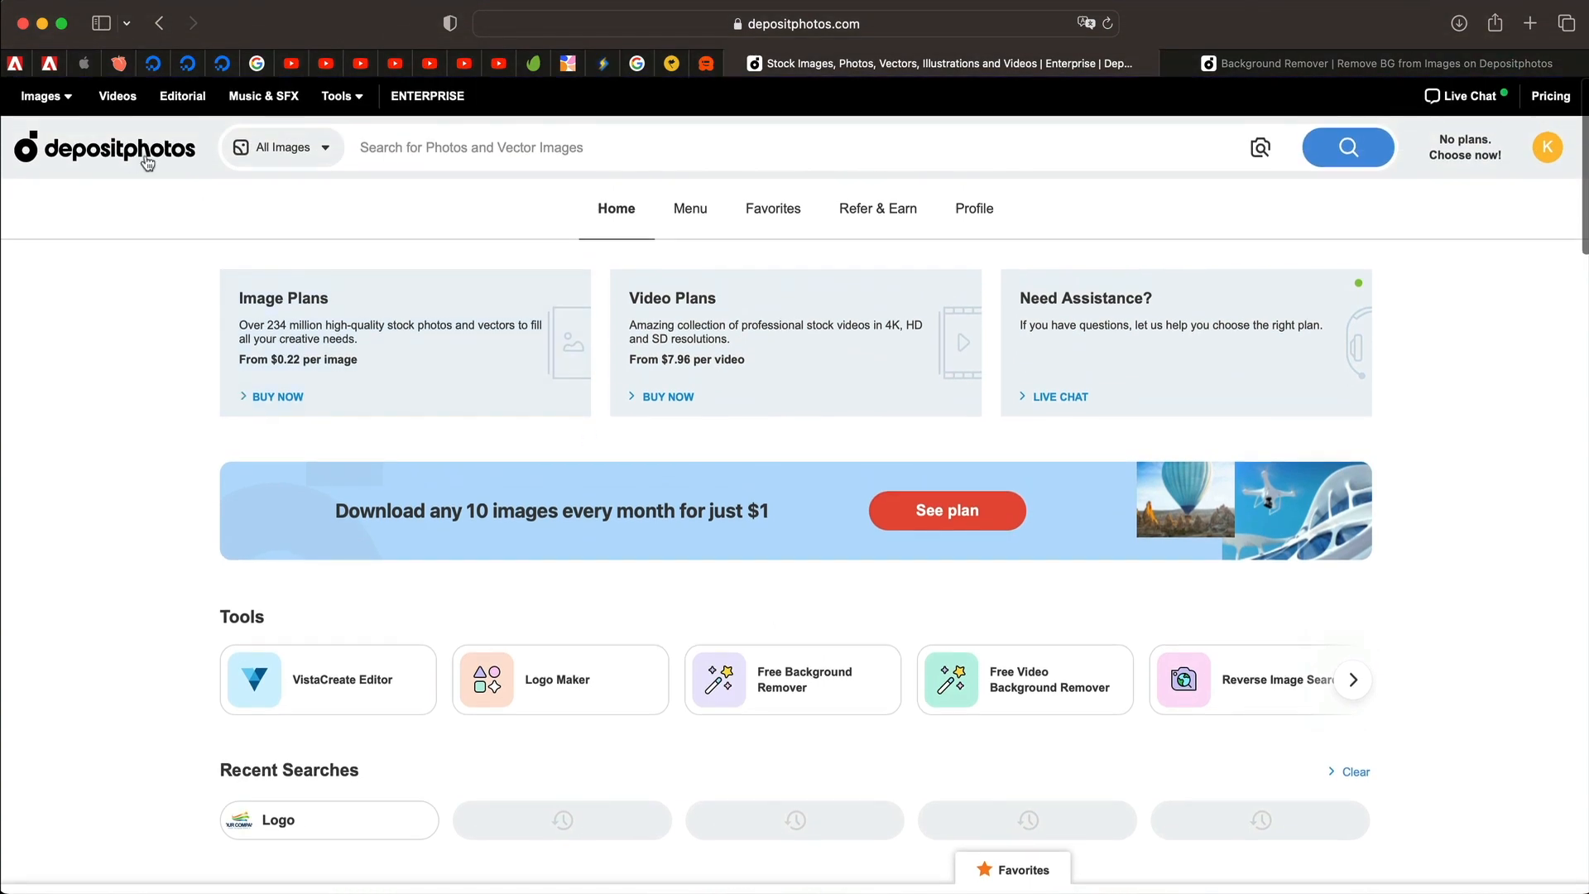
{"action": "scroll", "scroll_direction": "down", "scroll_amount": 3}
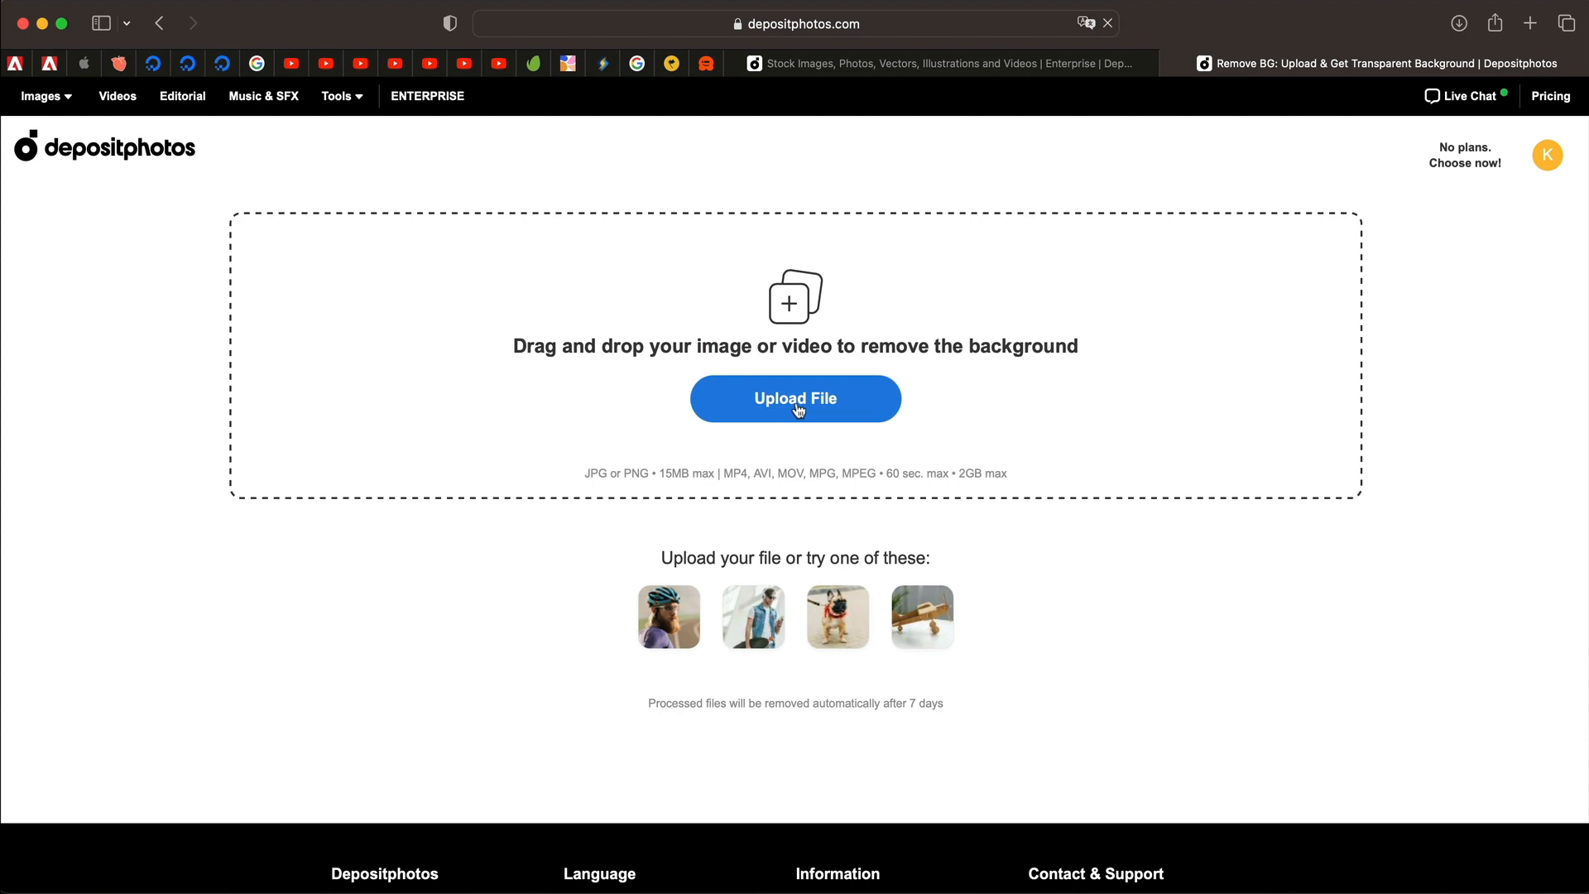
- Upload tutorial.png, compare the original with the cutout, and open the cutout in the editor
{"action": "left_click", "coordinate": [794, 398]}
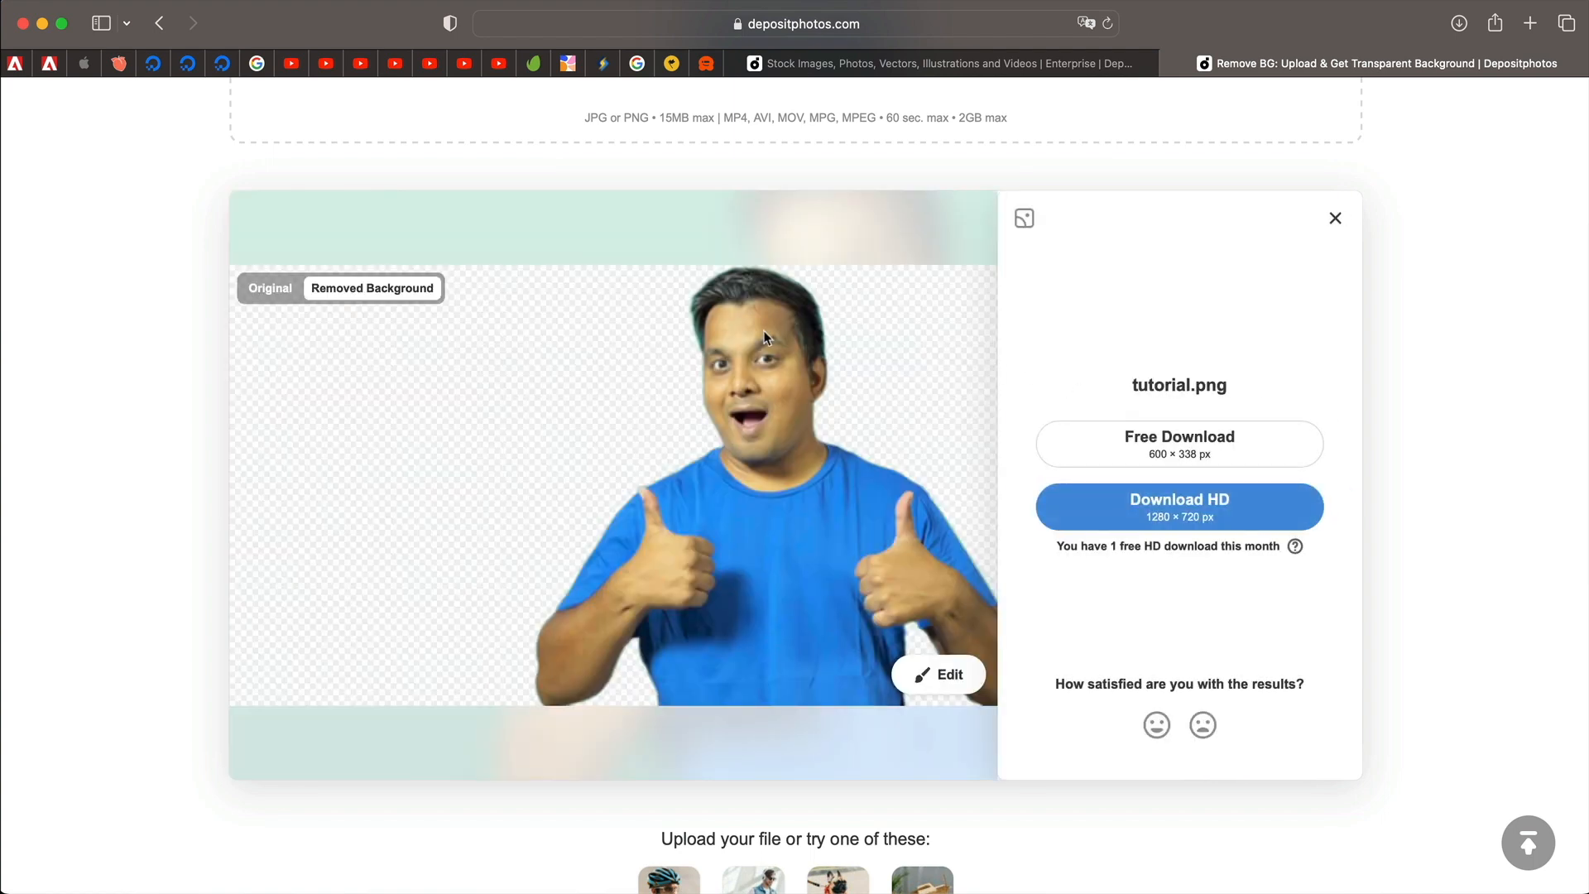
{"action": "mouse_move", "coordinate": [654, 383]}
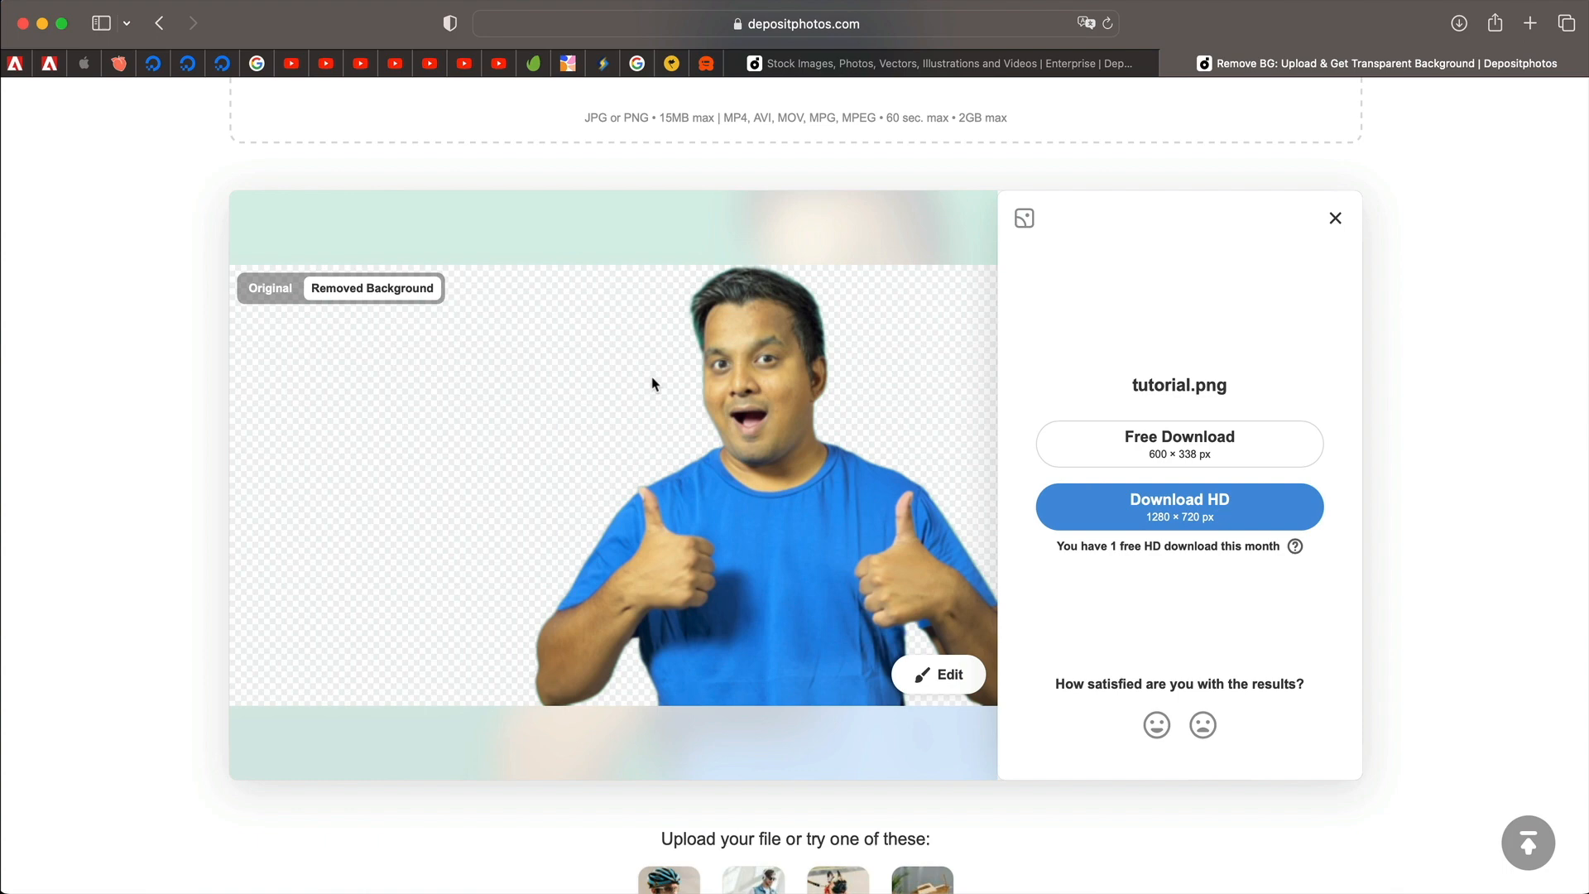
{"action": "left_click", "coordinate": [270, 289]}
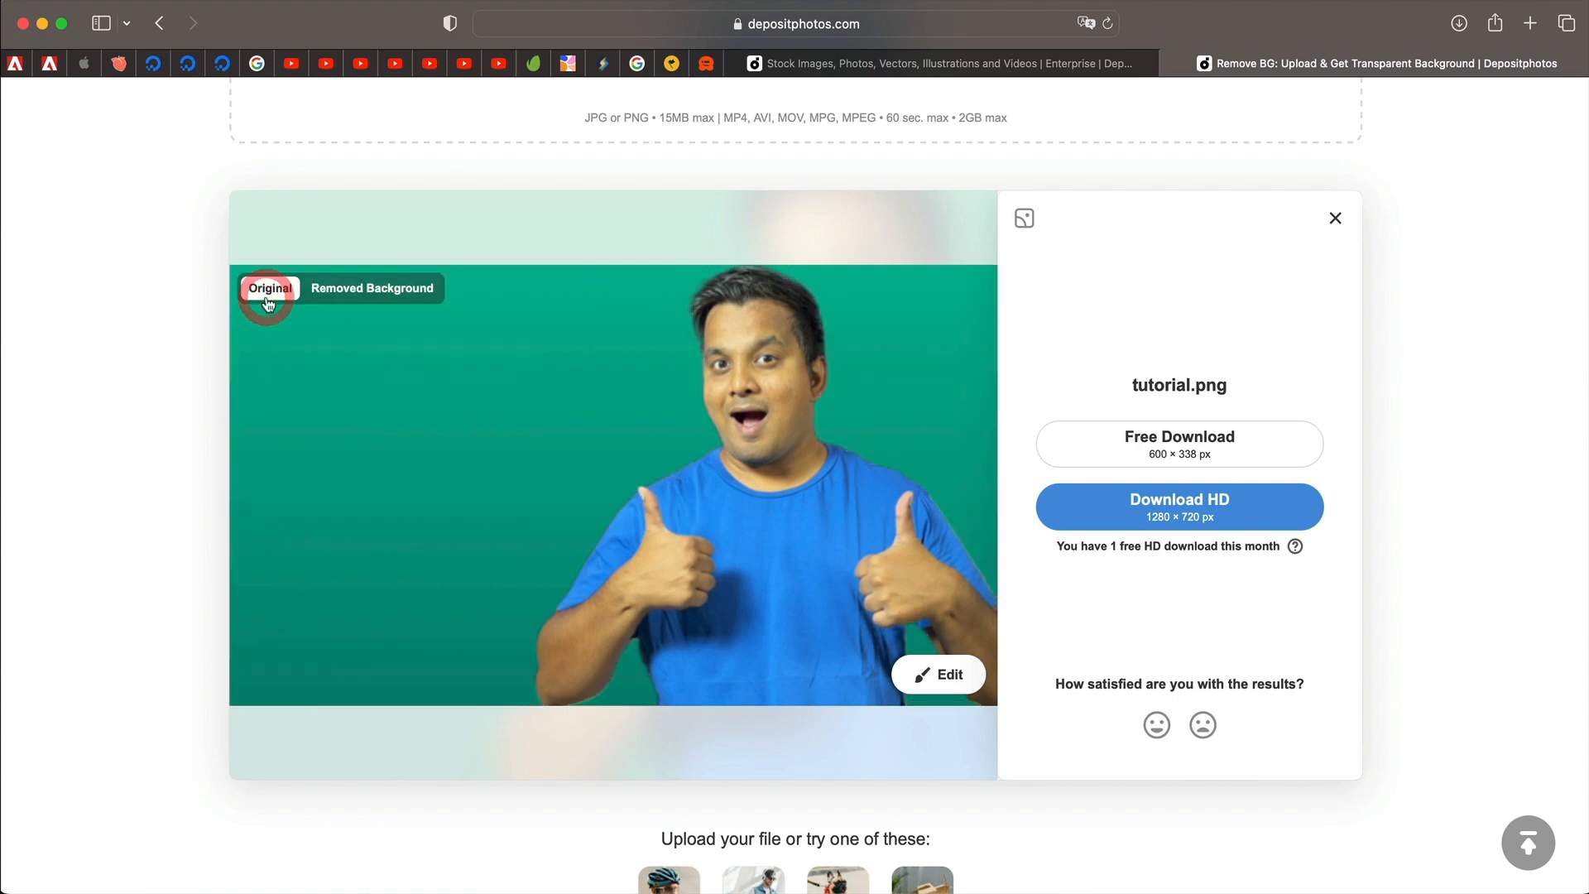
{"action": "left_click", "coordinate": [371, 288]}
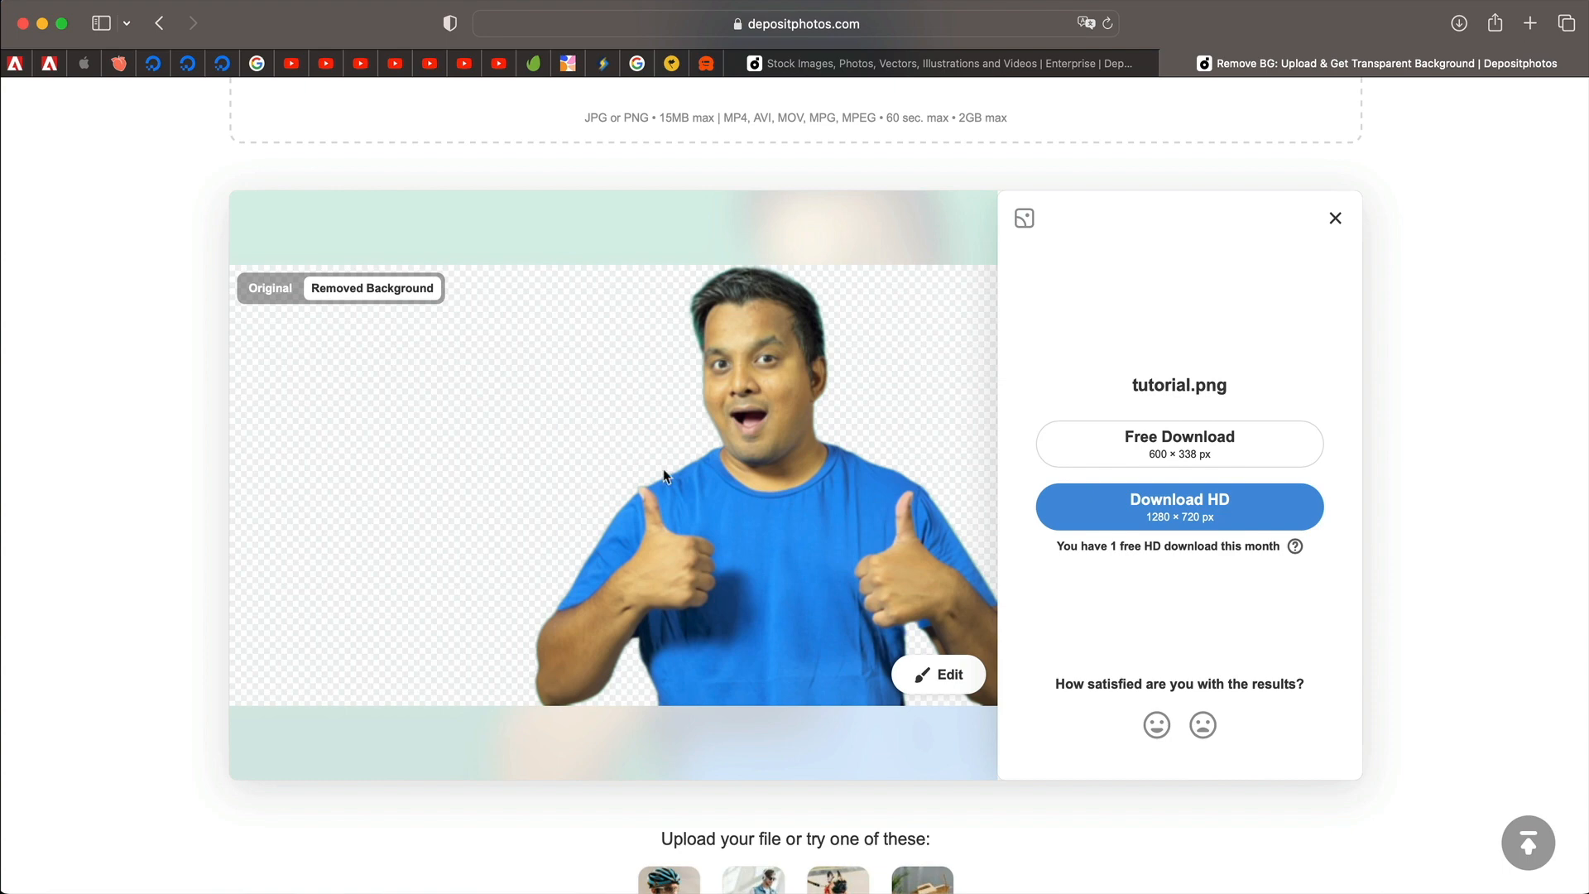
{"action": "mouse_move", "coordinate": [913, 618]}
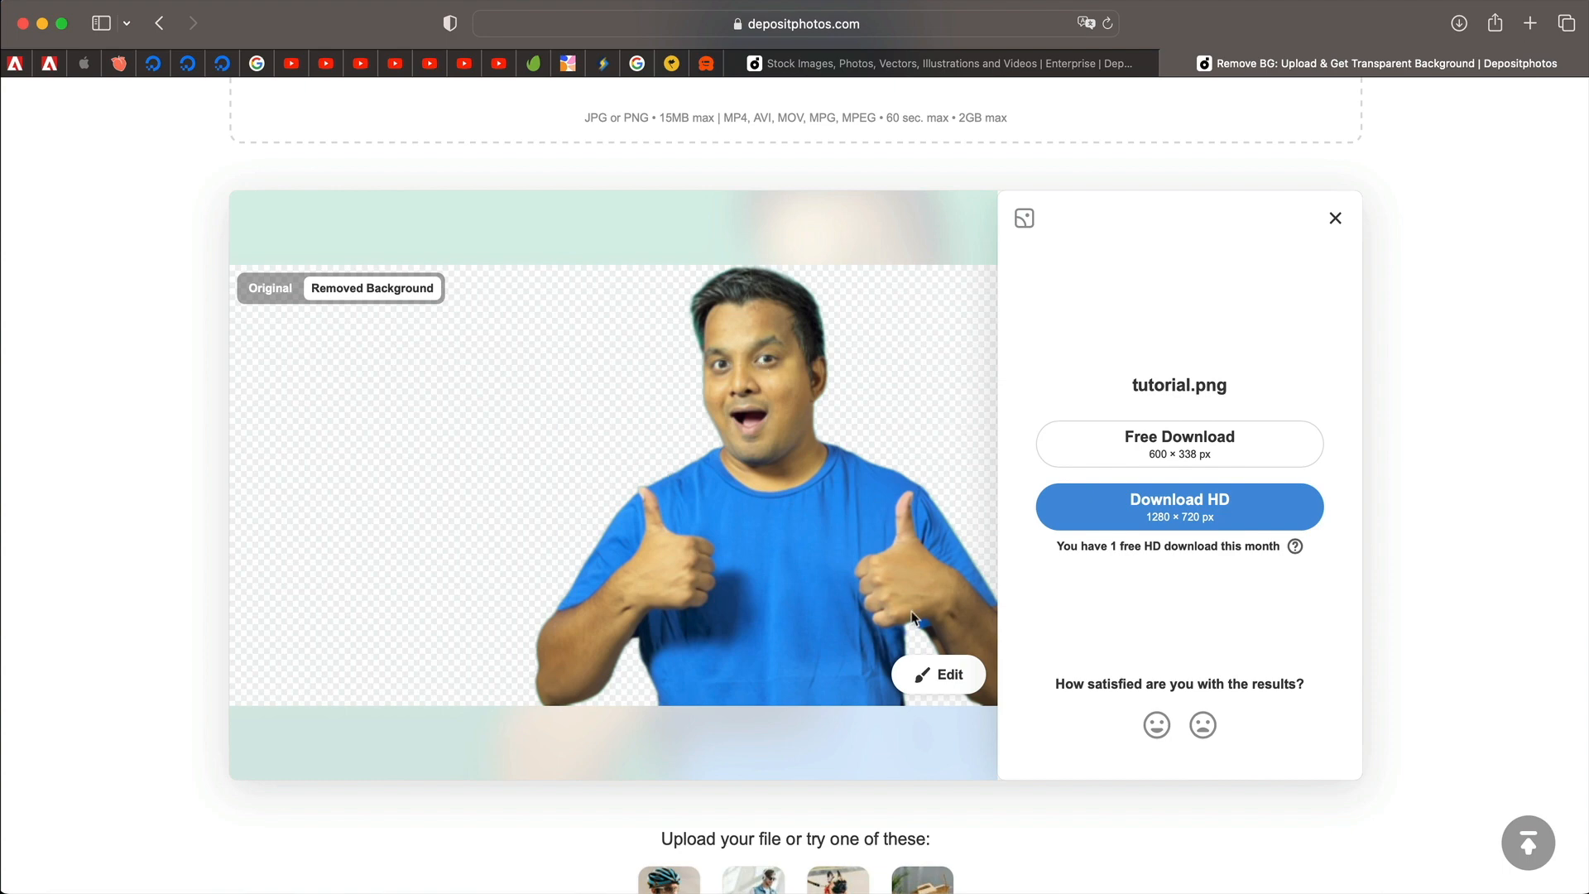
{"action": "left_click", "coordinate": [936, 673]}
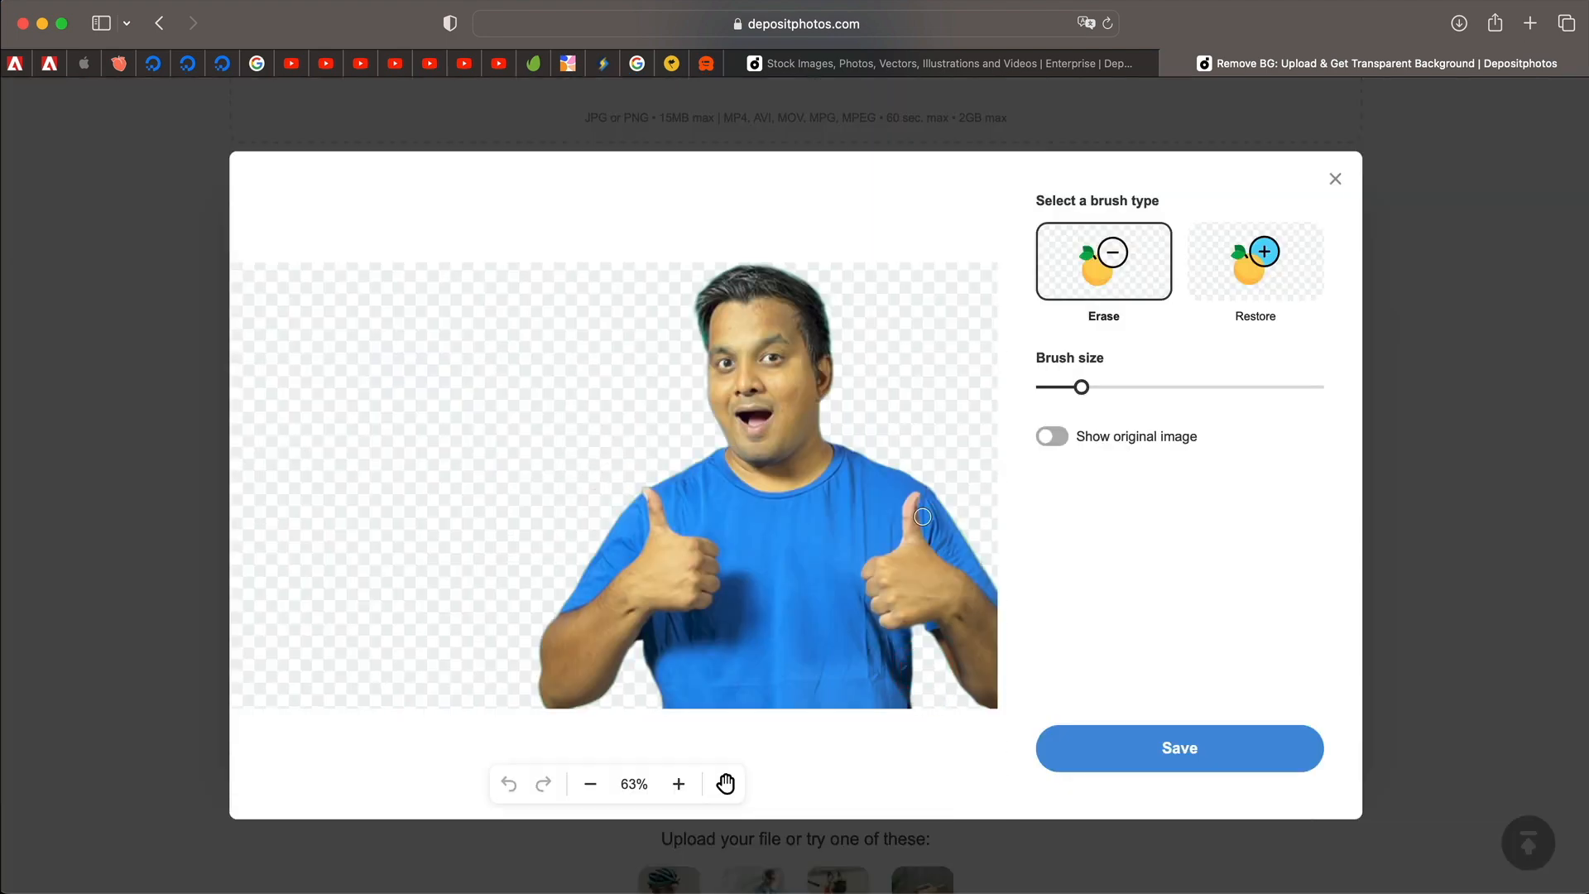
- Paint trial strokes with the Restore brush, then undo all three of them
{"action": "left_click", "coordinate": [1255, 262]}
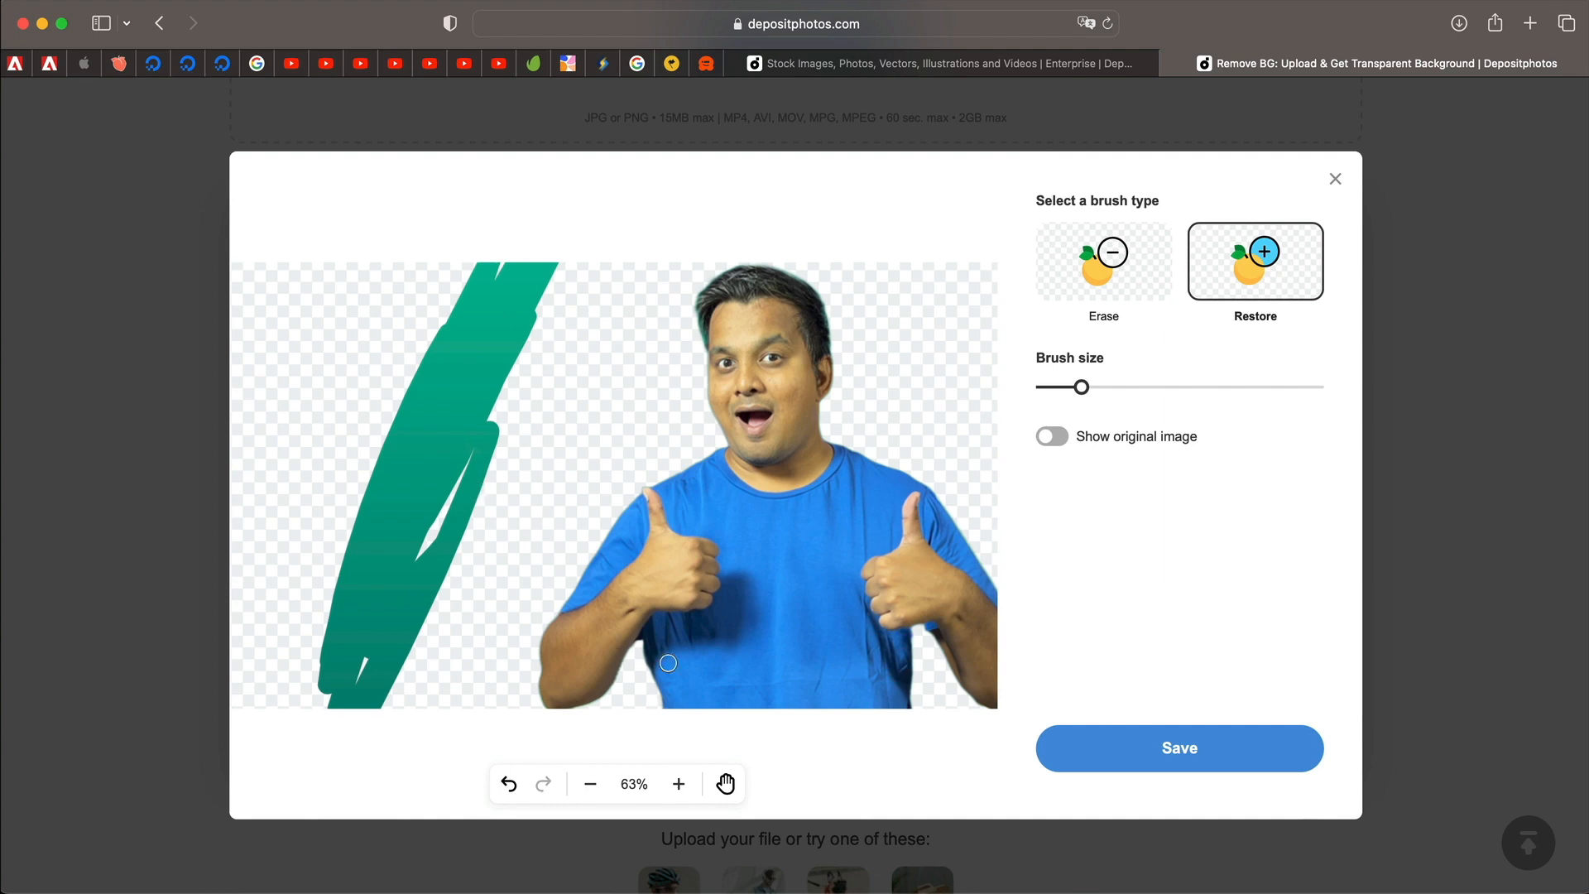
{"action": "left_click", "coordinate": [509, 784]}
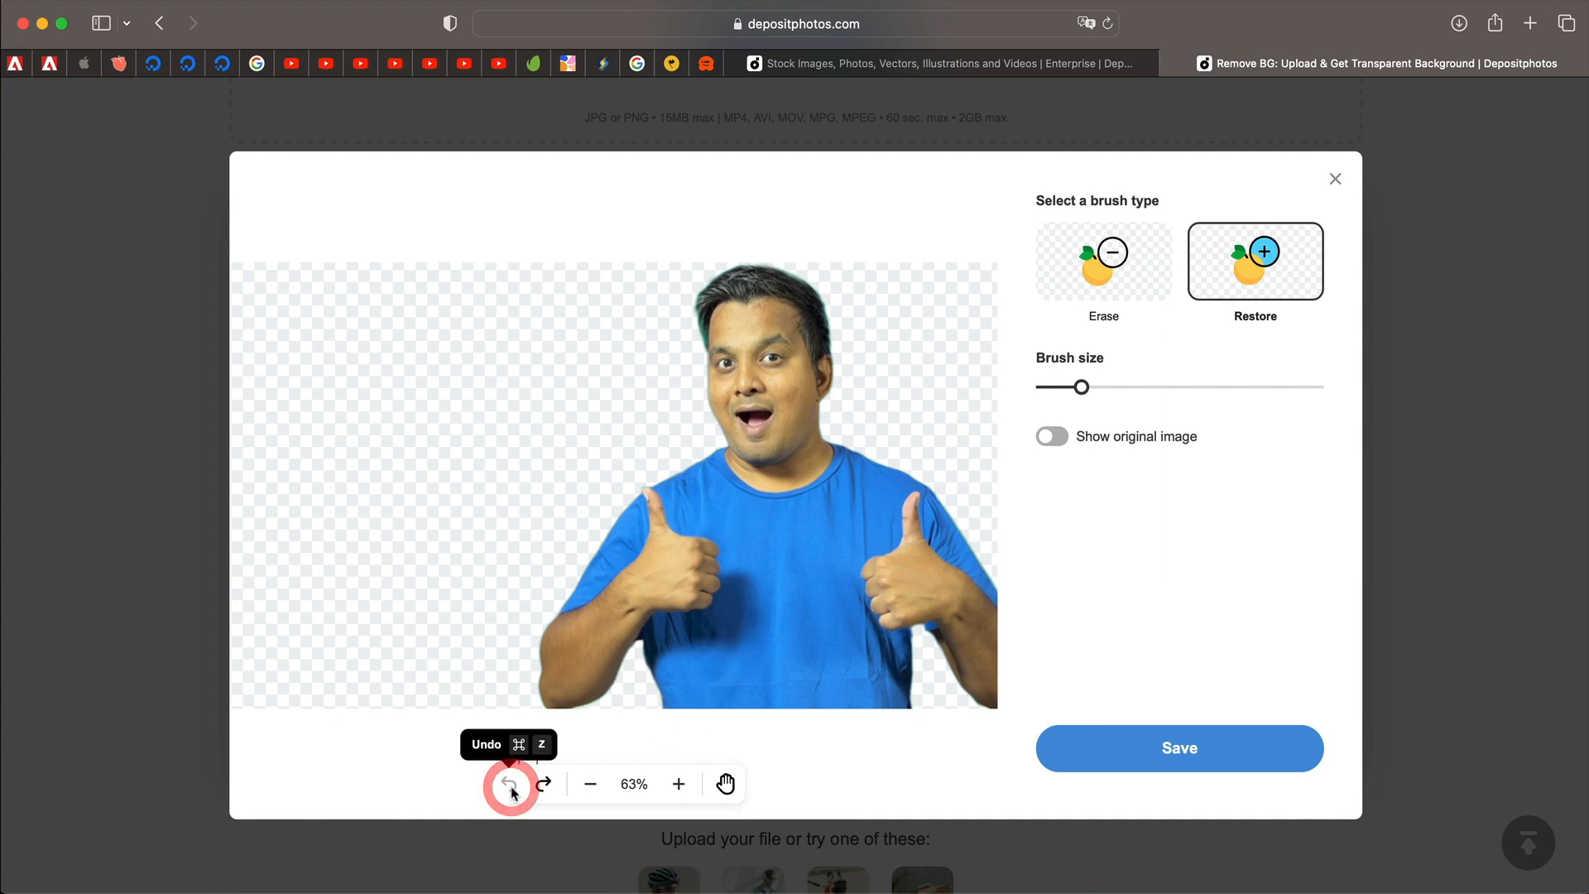
{"action": "left_click", "coordinate": [512, 785]}
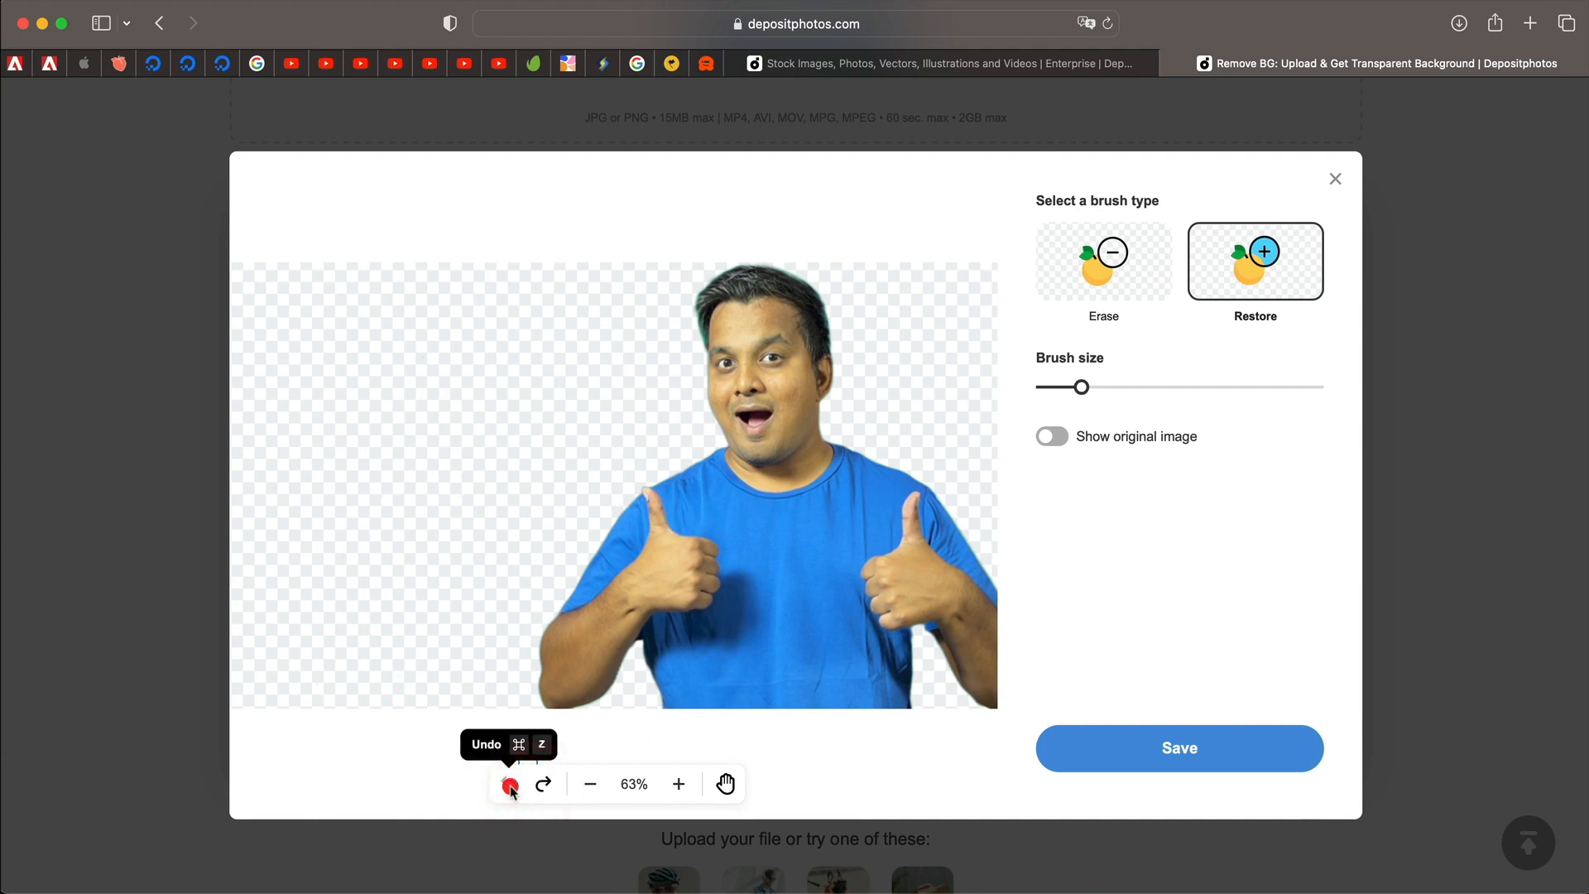
{"action": "left_click", "coordinate": [509, 784]}
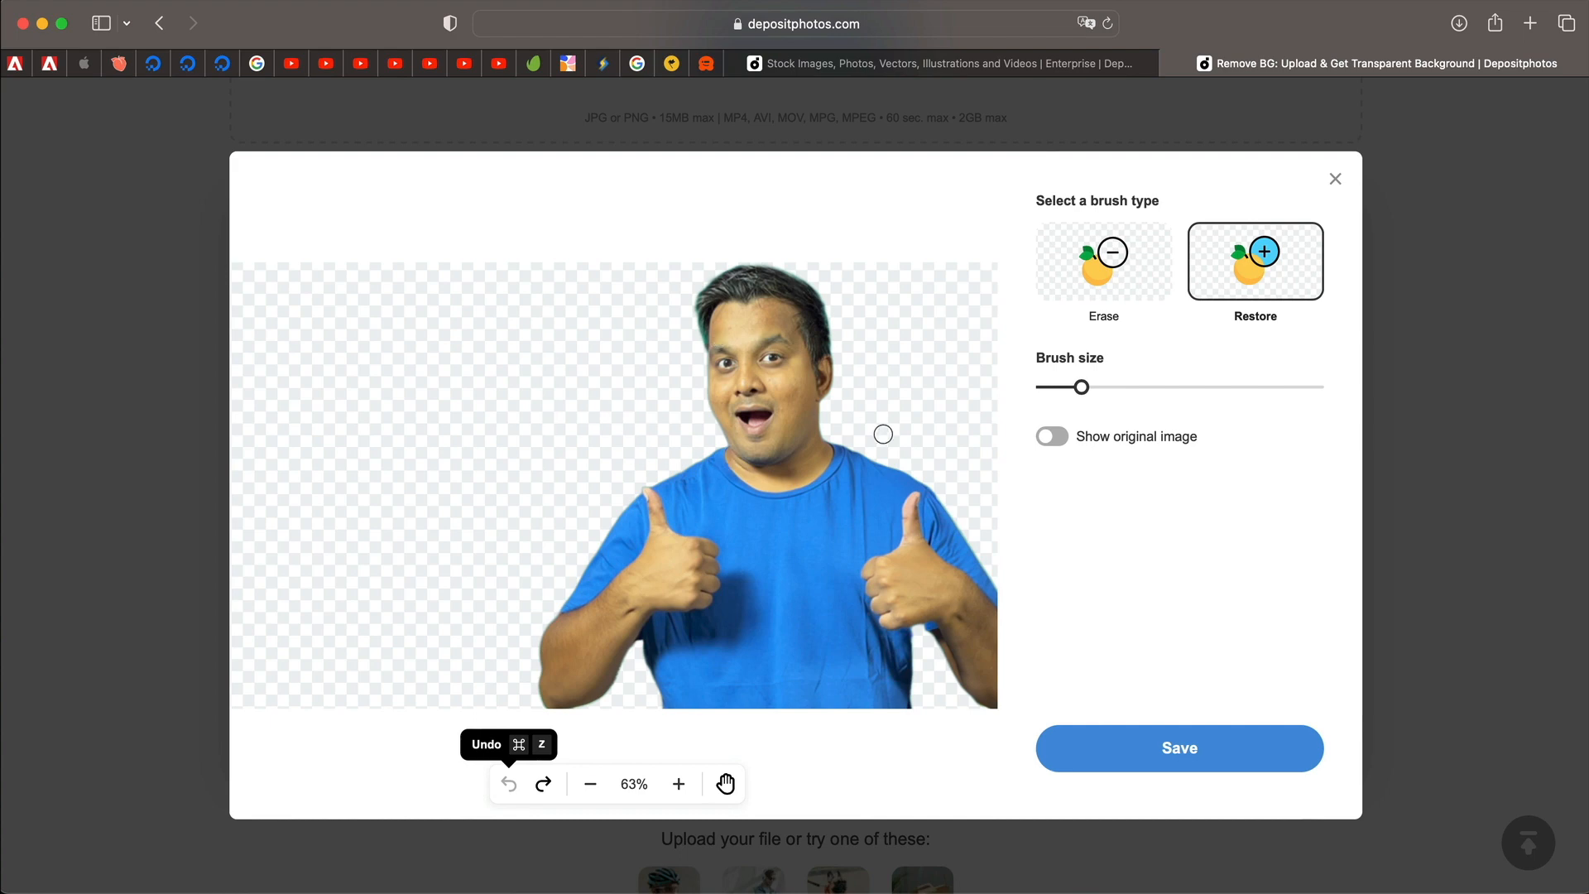
- Show and hide the original image, then save the unchanged cutout
{"action": "left_click", "coordinate": [1051, 436]}
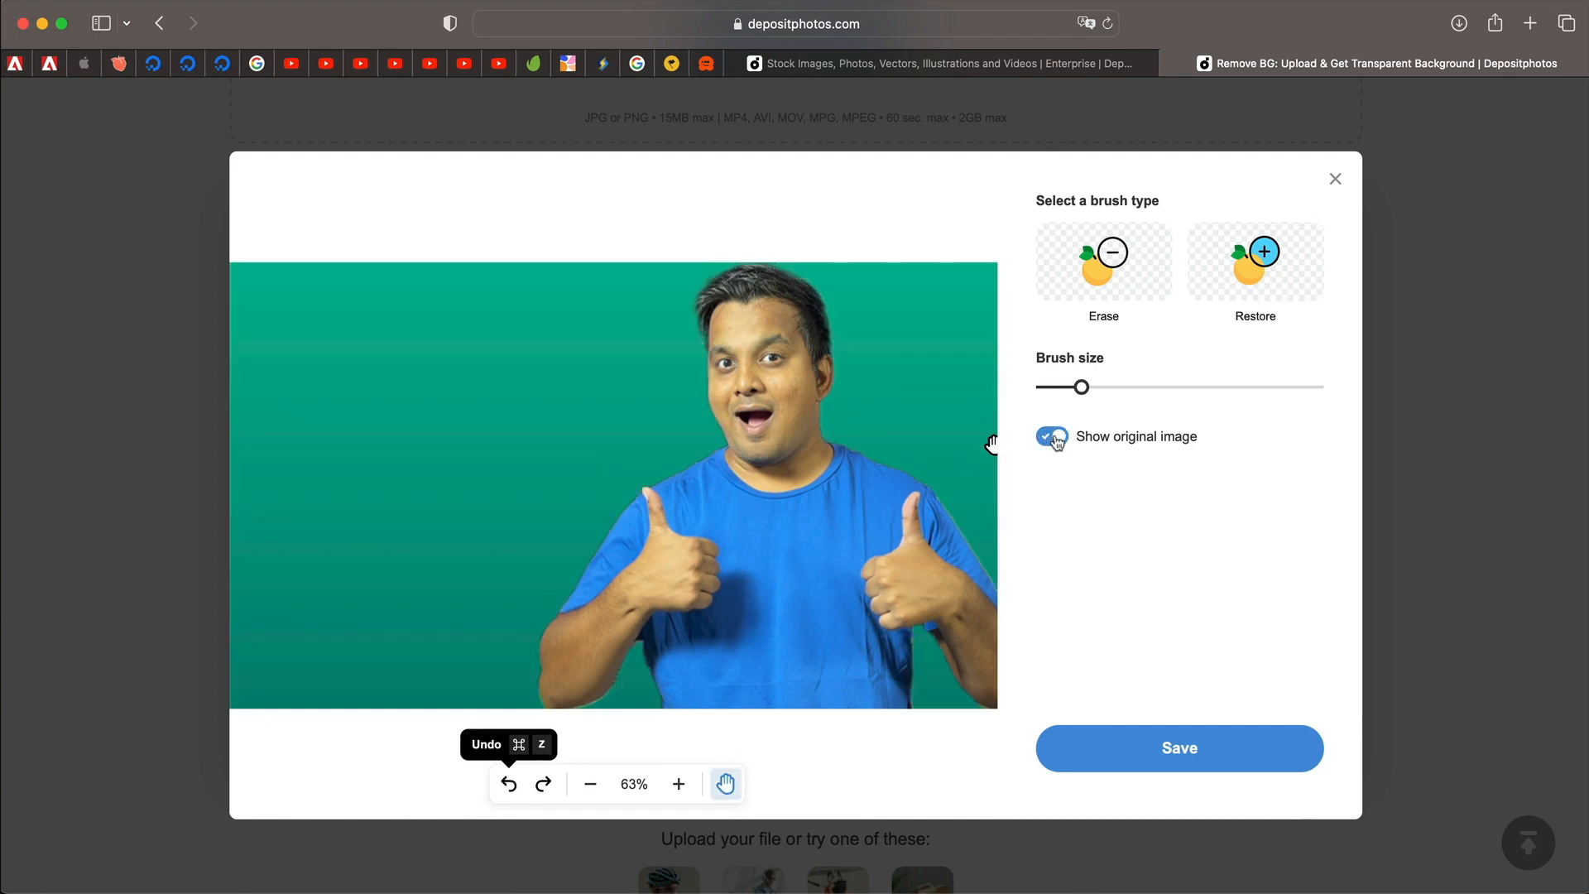
{"action": "left_click", "coordinate": [1052, 436]}
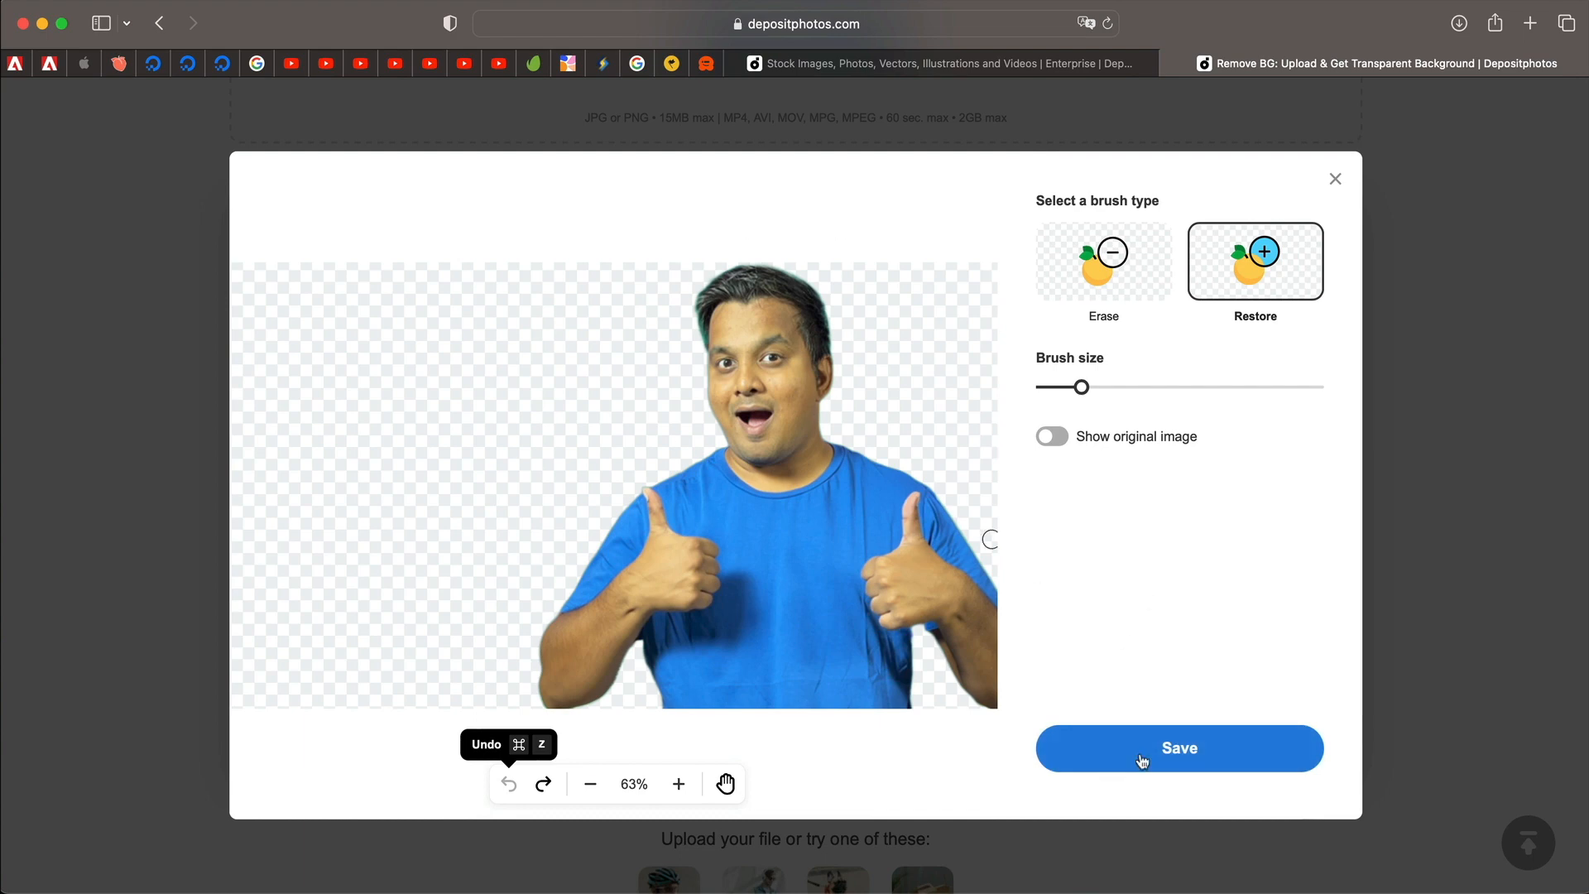
{"action": "left_click", "coordinate": [1179, 748]}
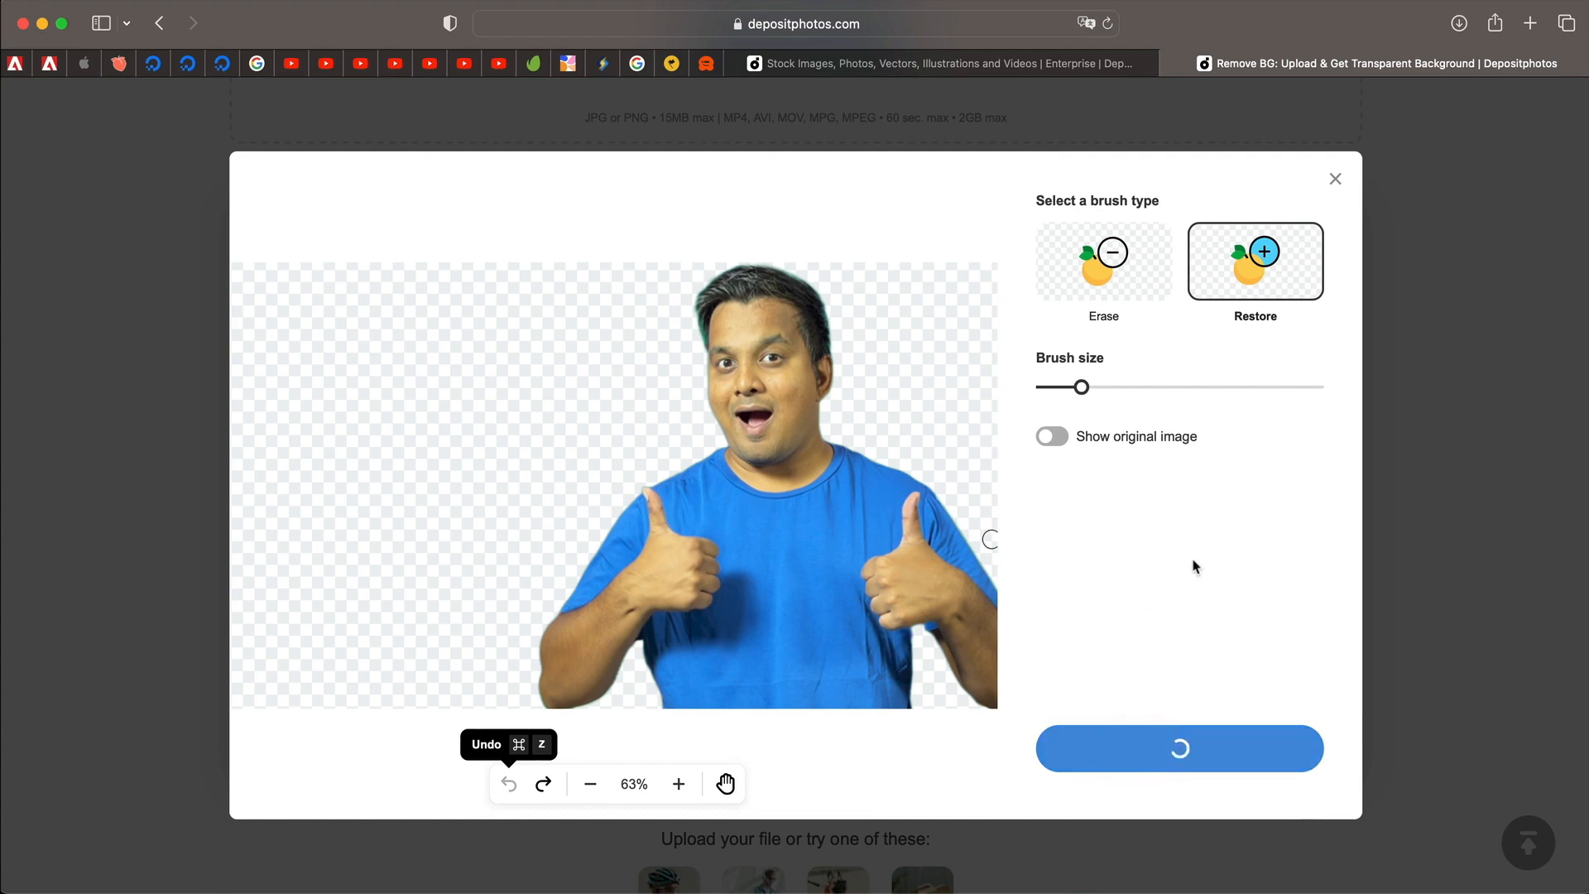
{"action": "left_click", "coordinate": [1177, 748]}
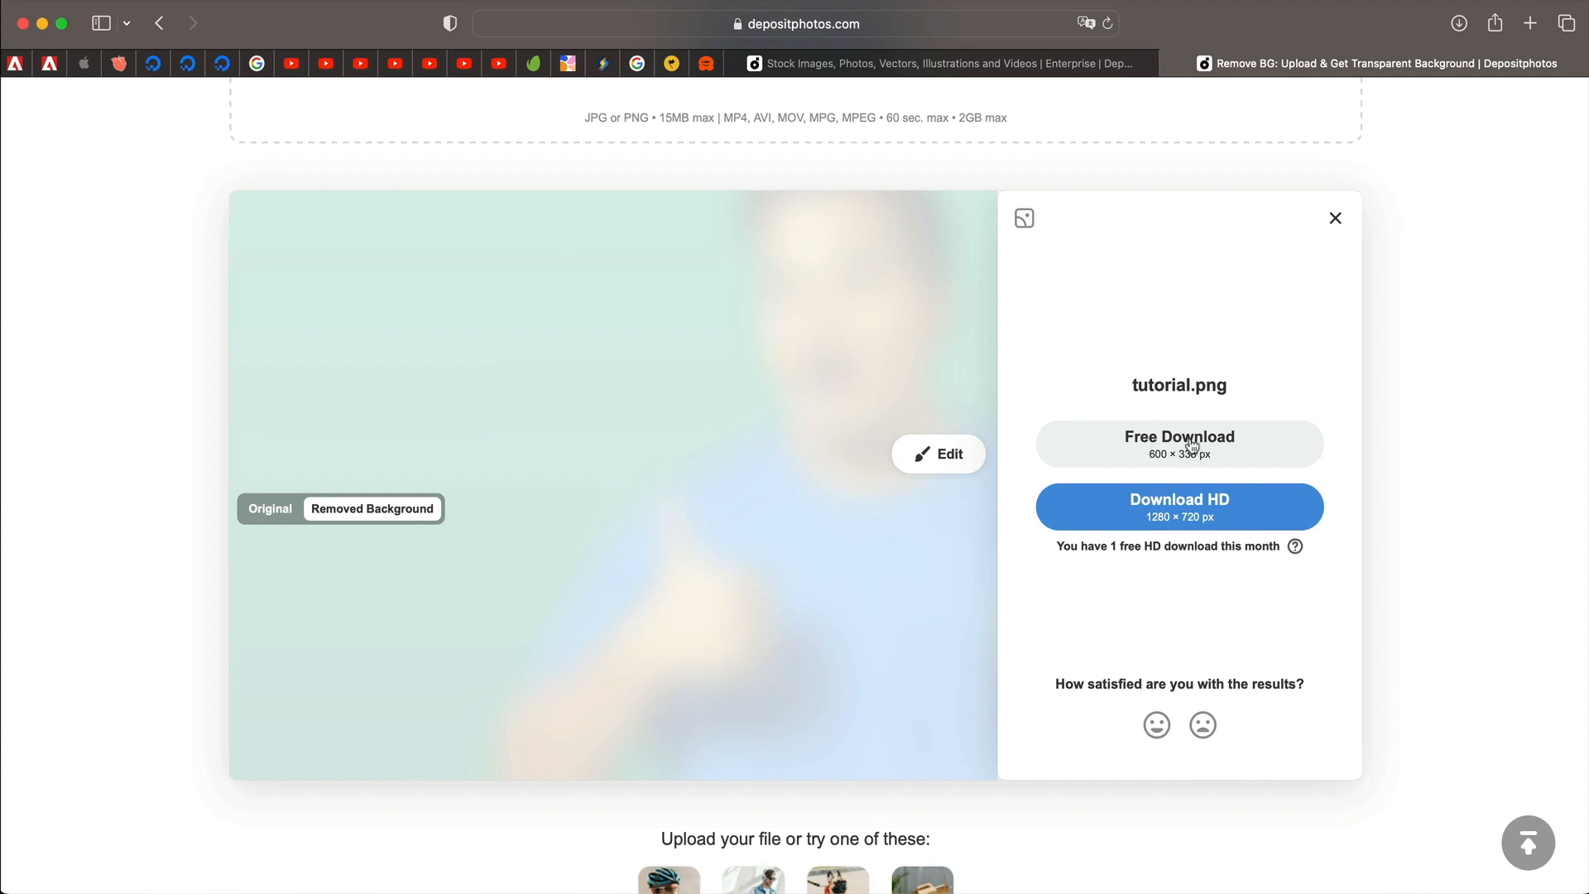
- Download tutorial.png's free-size transparent PNG and close the result
{"action": "left_click", "coordinate": [1179, 443]}
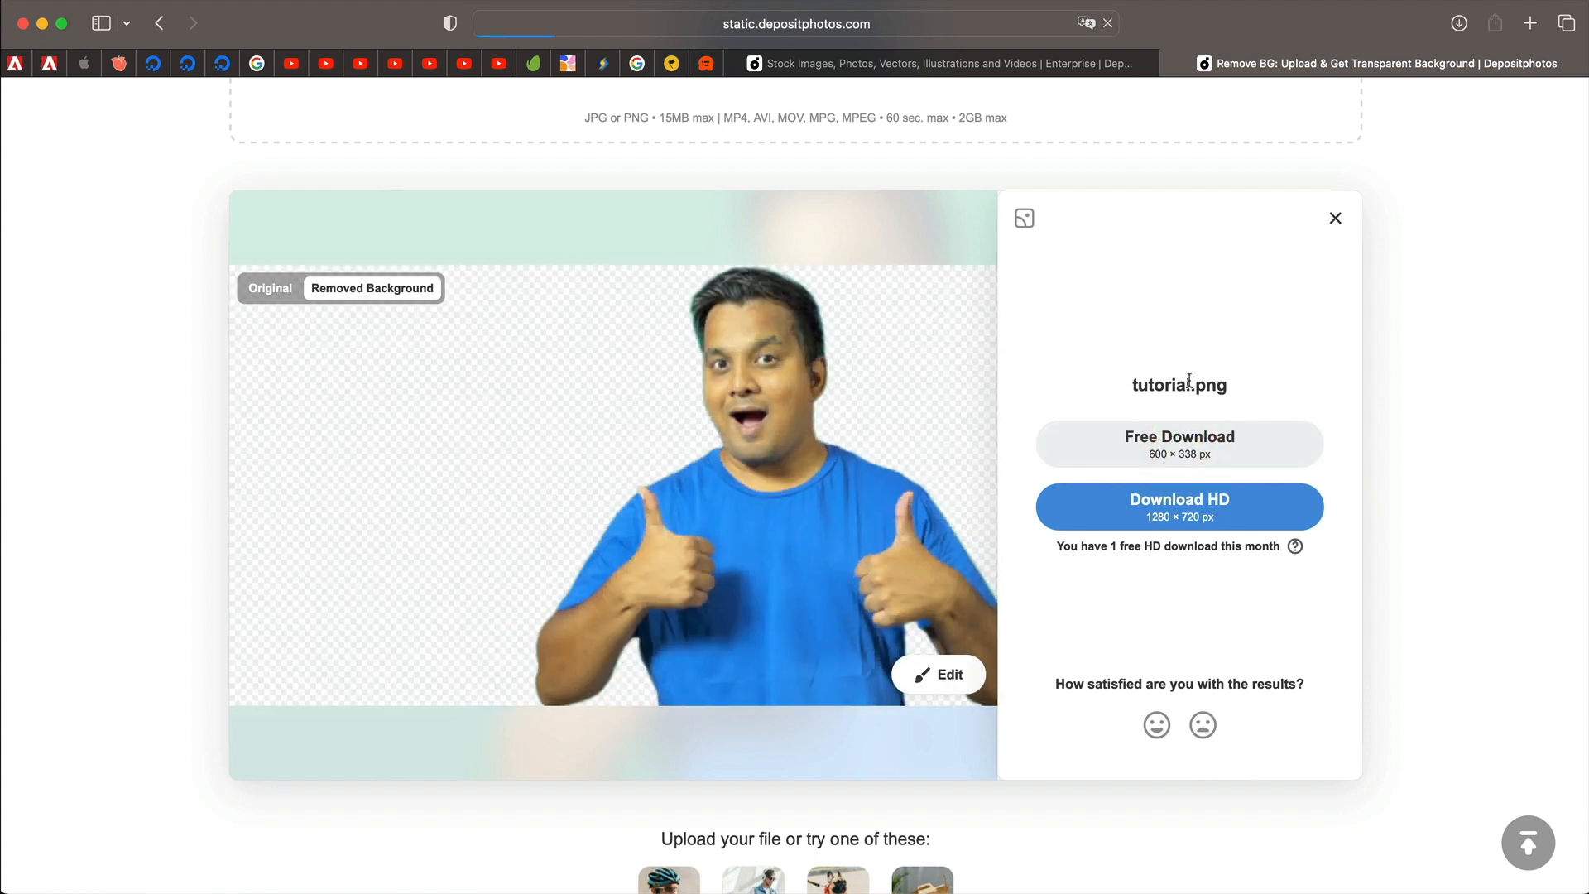
{"action": "left_click", "coordinate": [1179, 443]}
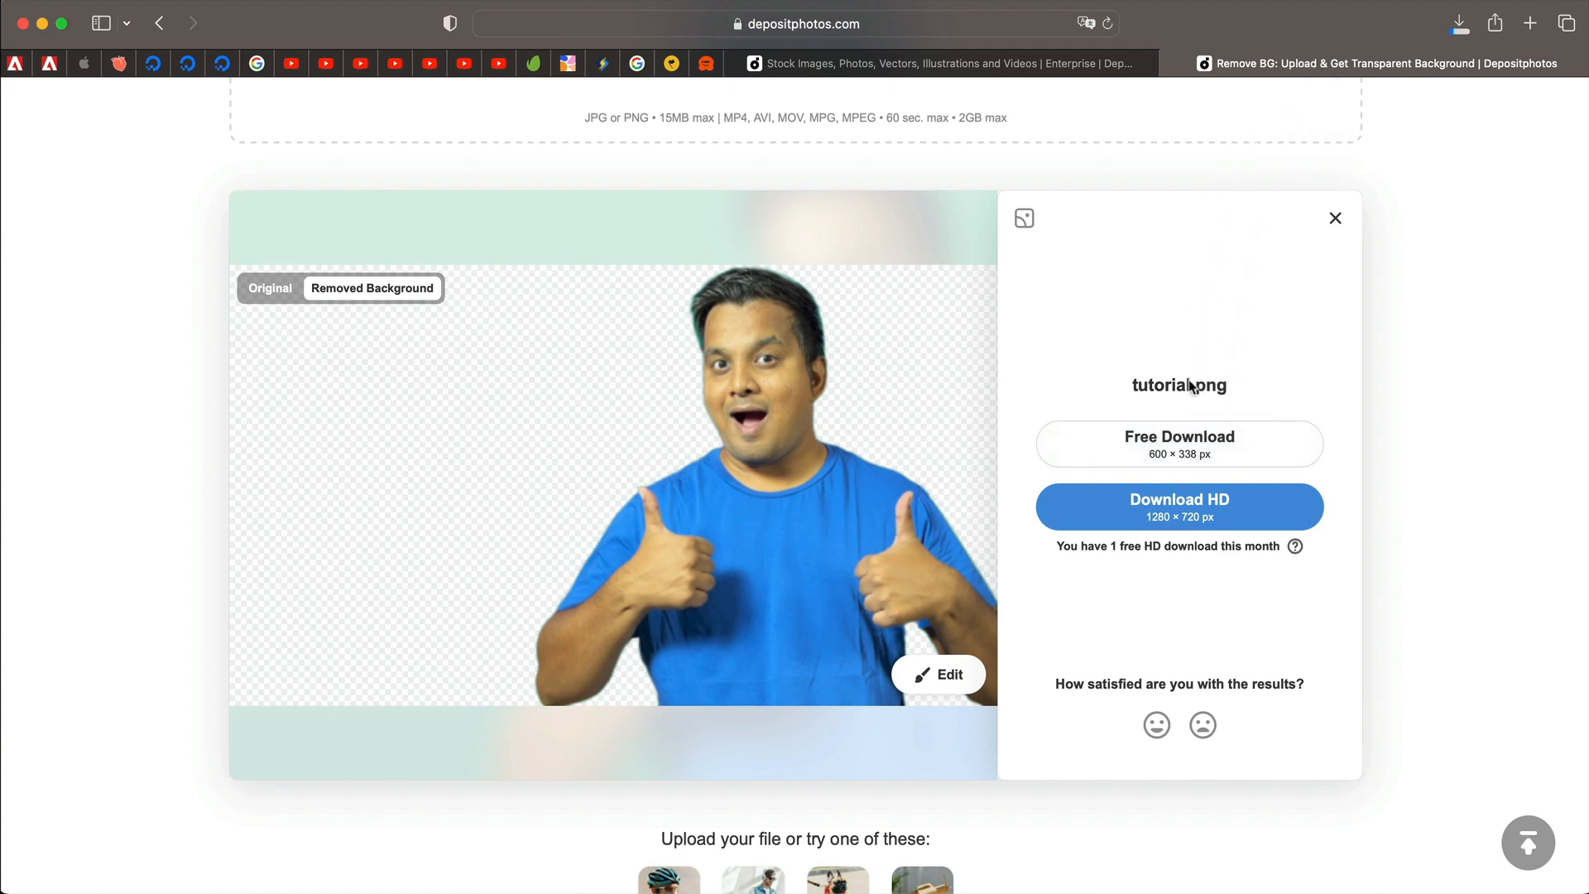
{"action": "mouse_move", "coordinate": [1336, 217]}
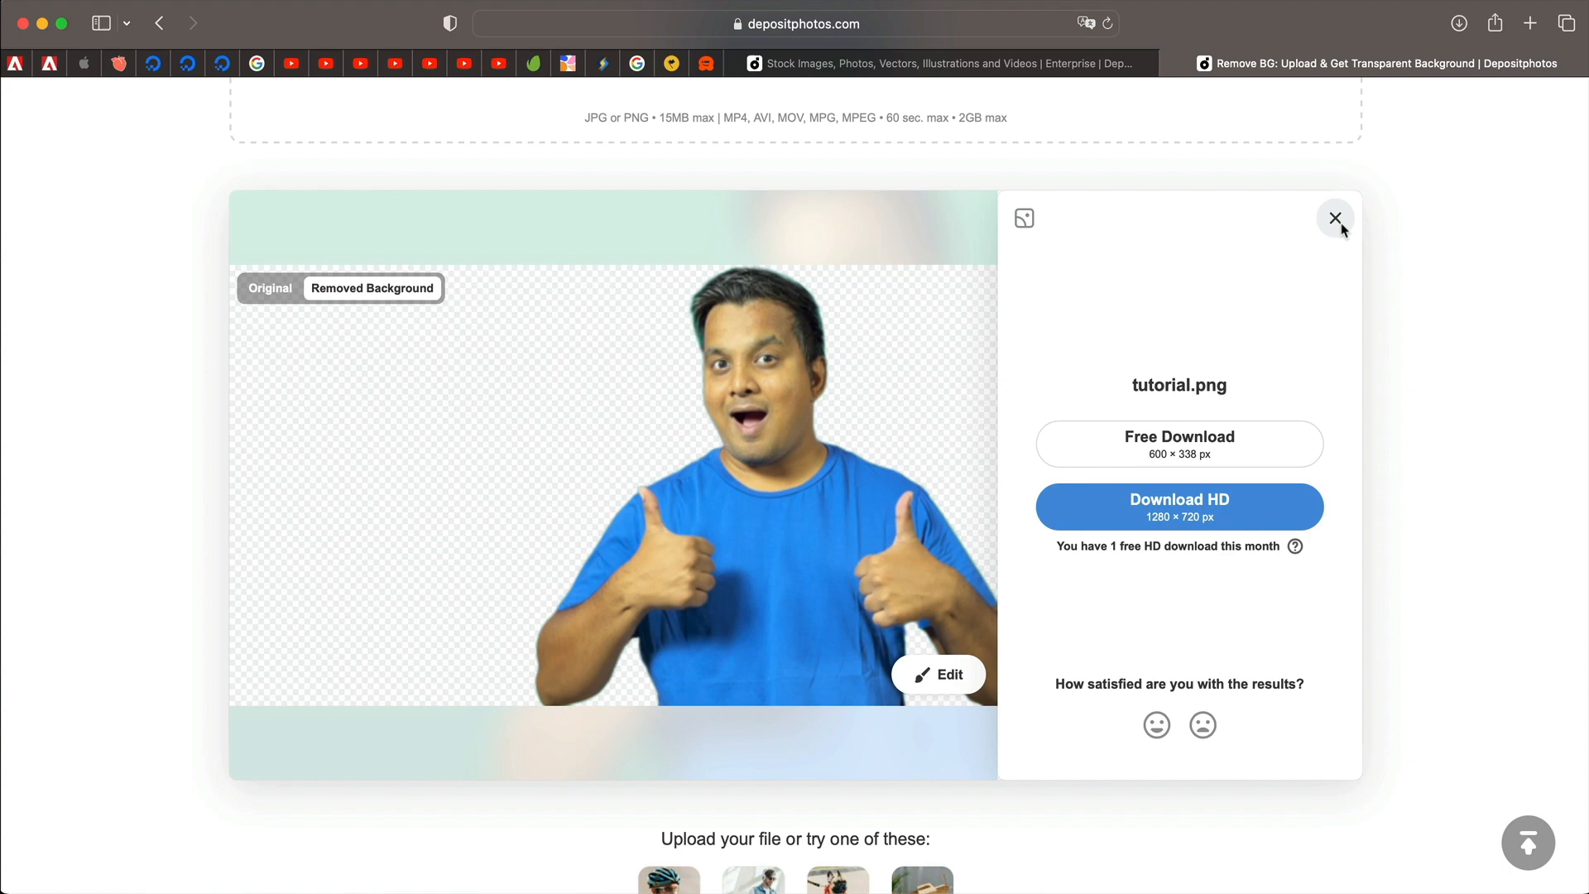
{"action": "left_click", "coordinate": [1336, 218]}
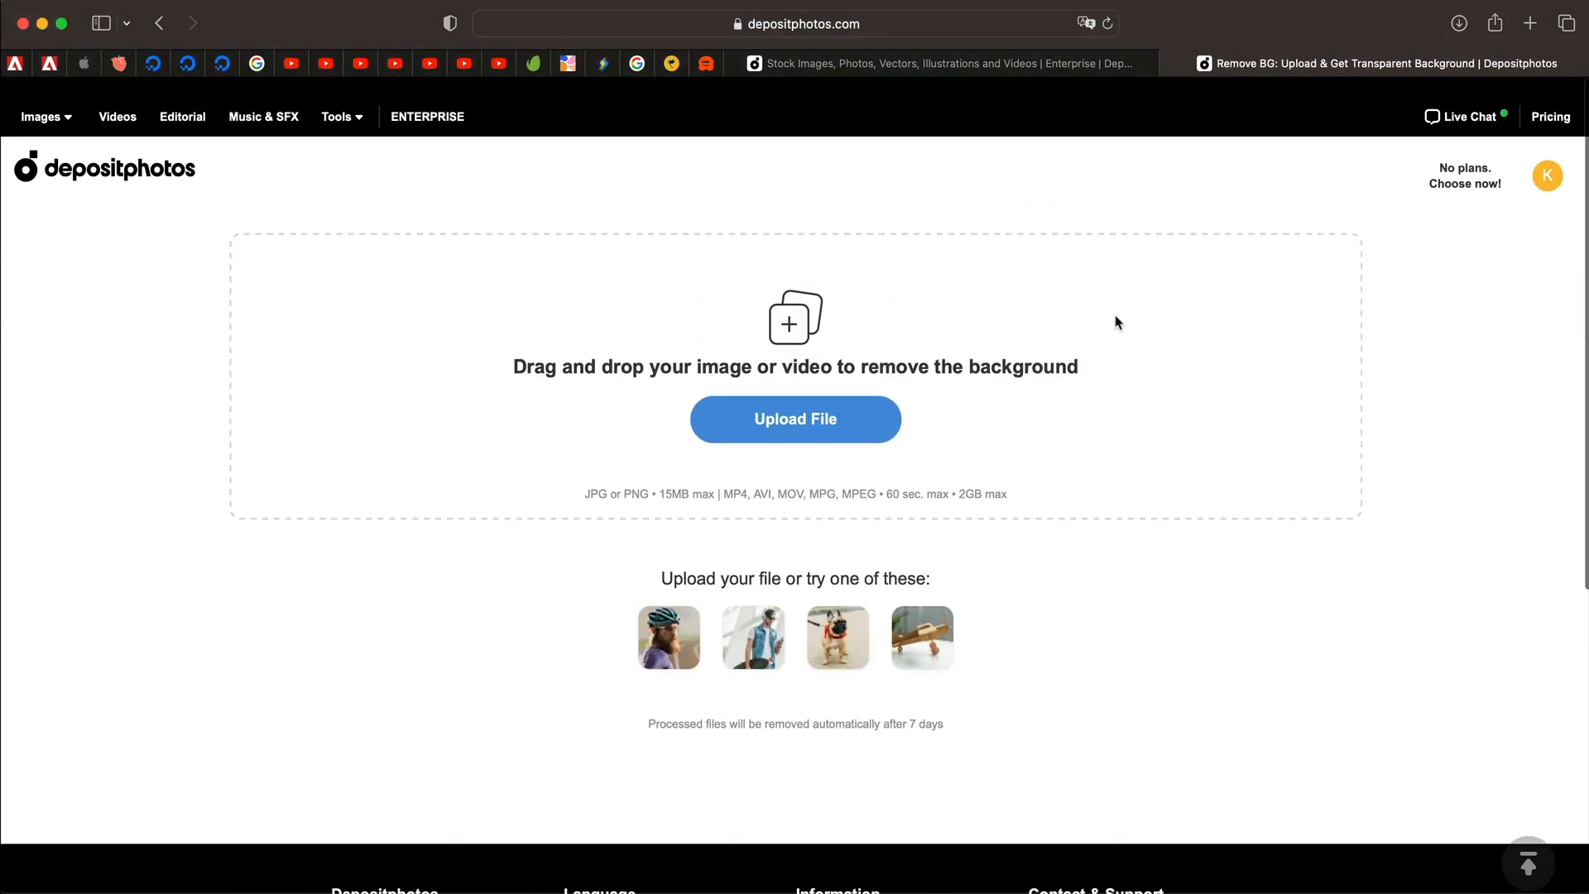
- Upload footer-image-2.jpg and download its background-removed cutout at free size
{"action": "left_click", "coordinate": [795, 418]}
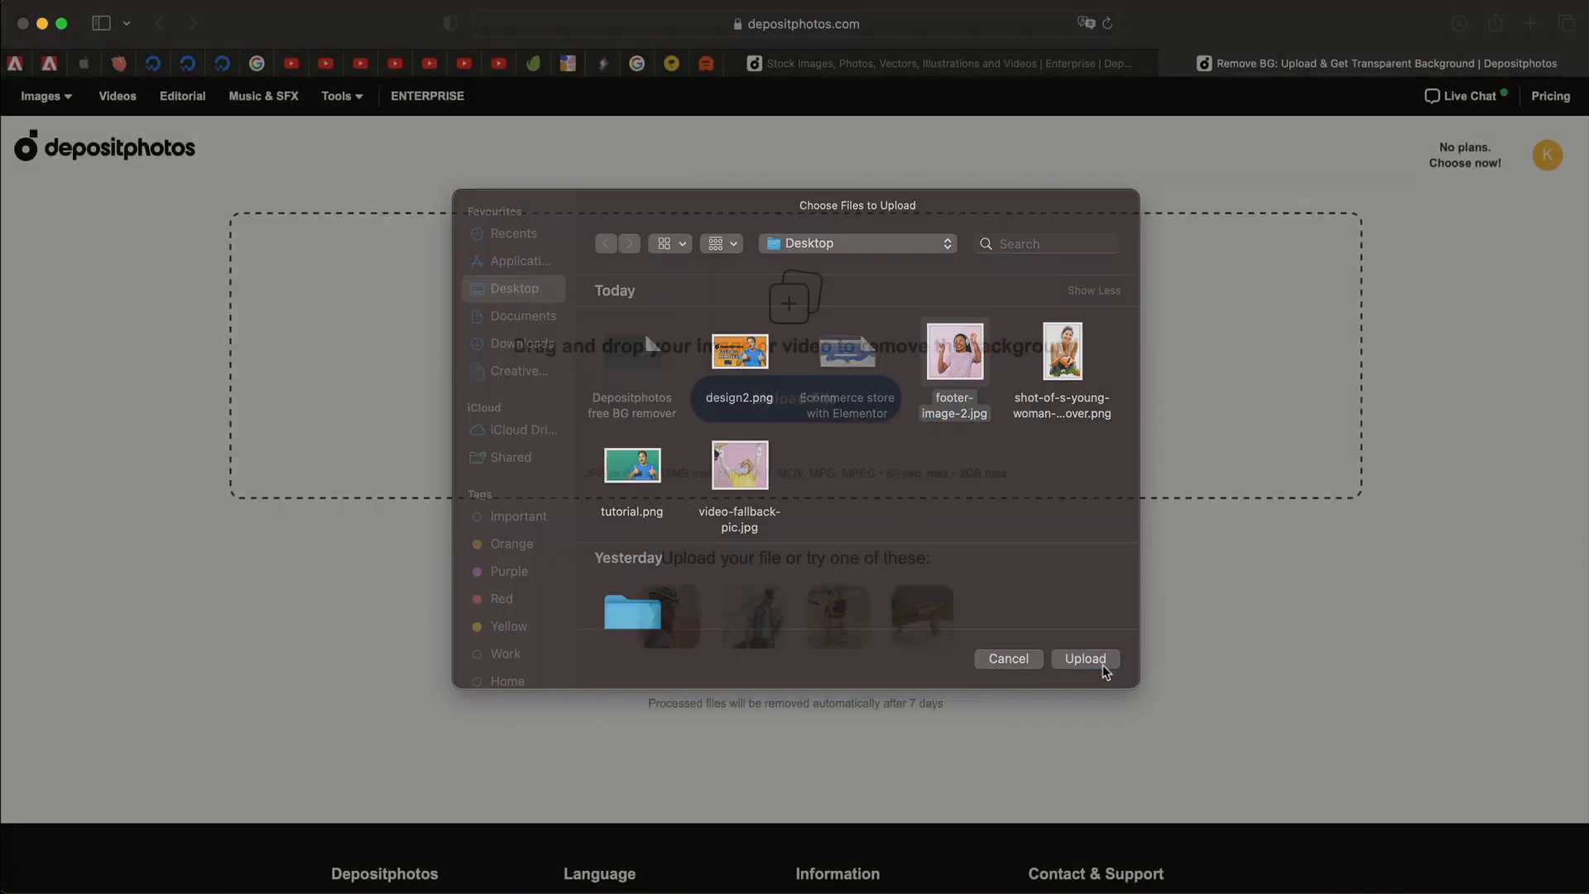
{"action": "left_click", "coordinate": [1083, 659]}
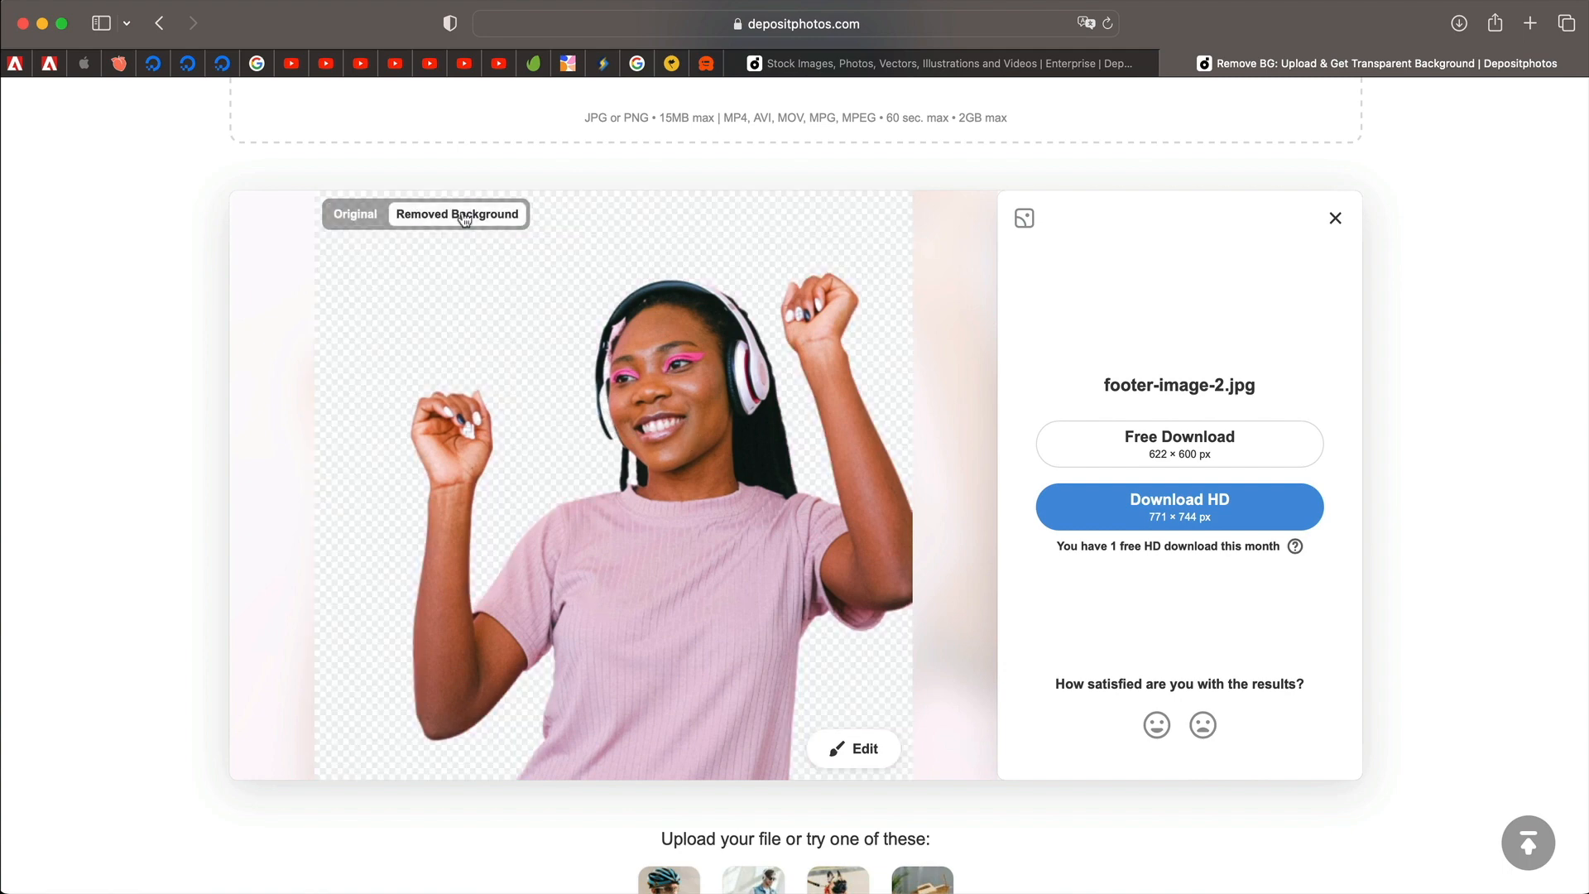
{"action": "mouse_move", "coordinate": [980, 374]}
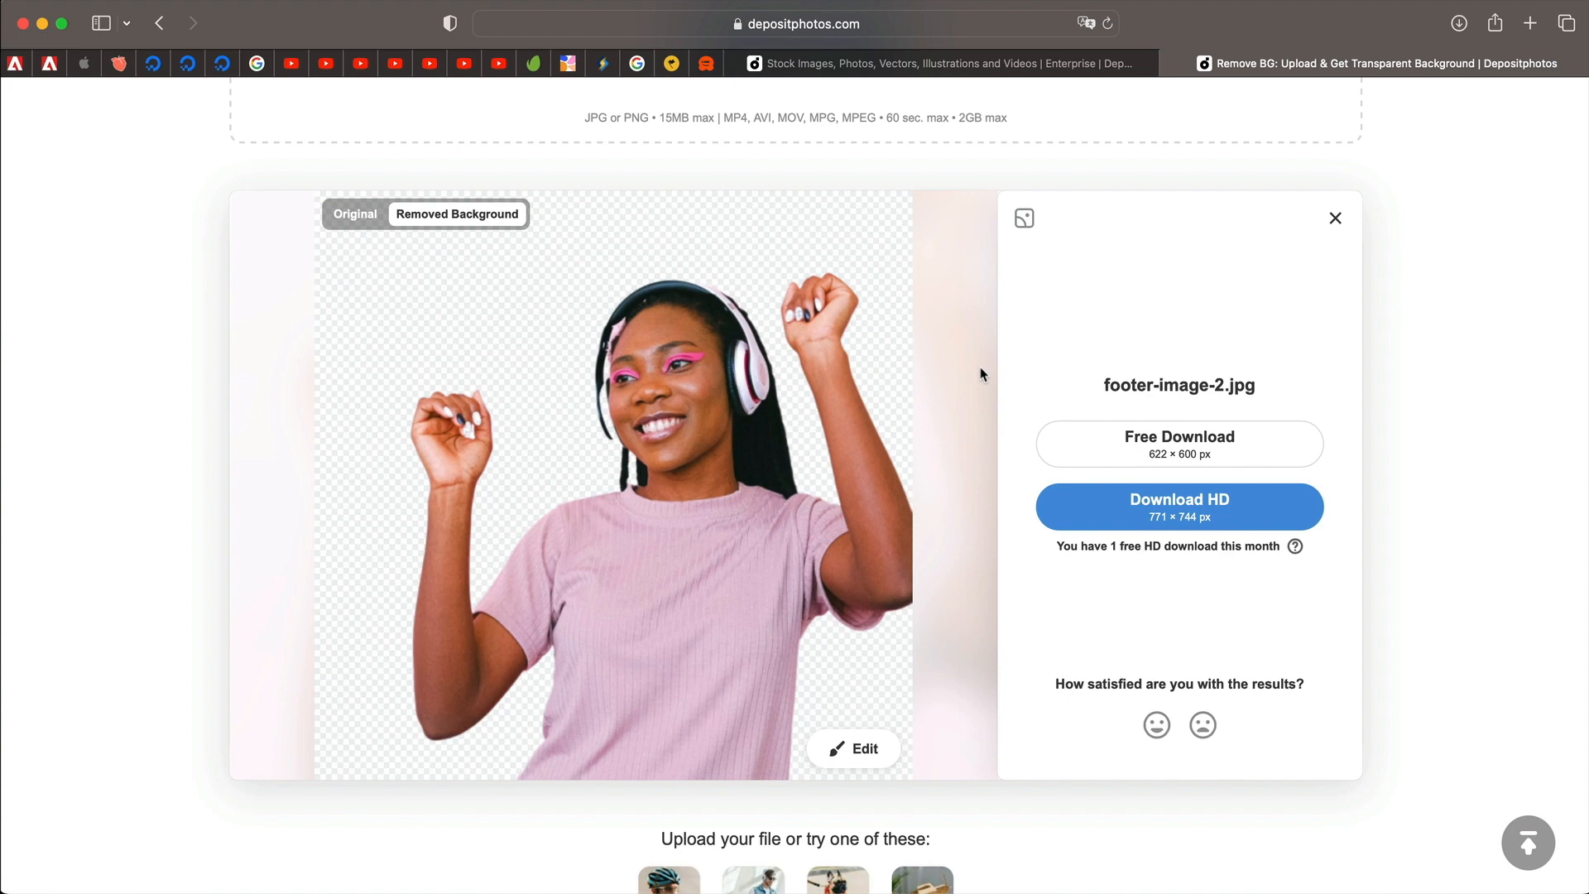
{"action": "mouse_move", "coordinate": [1108, 446]}
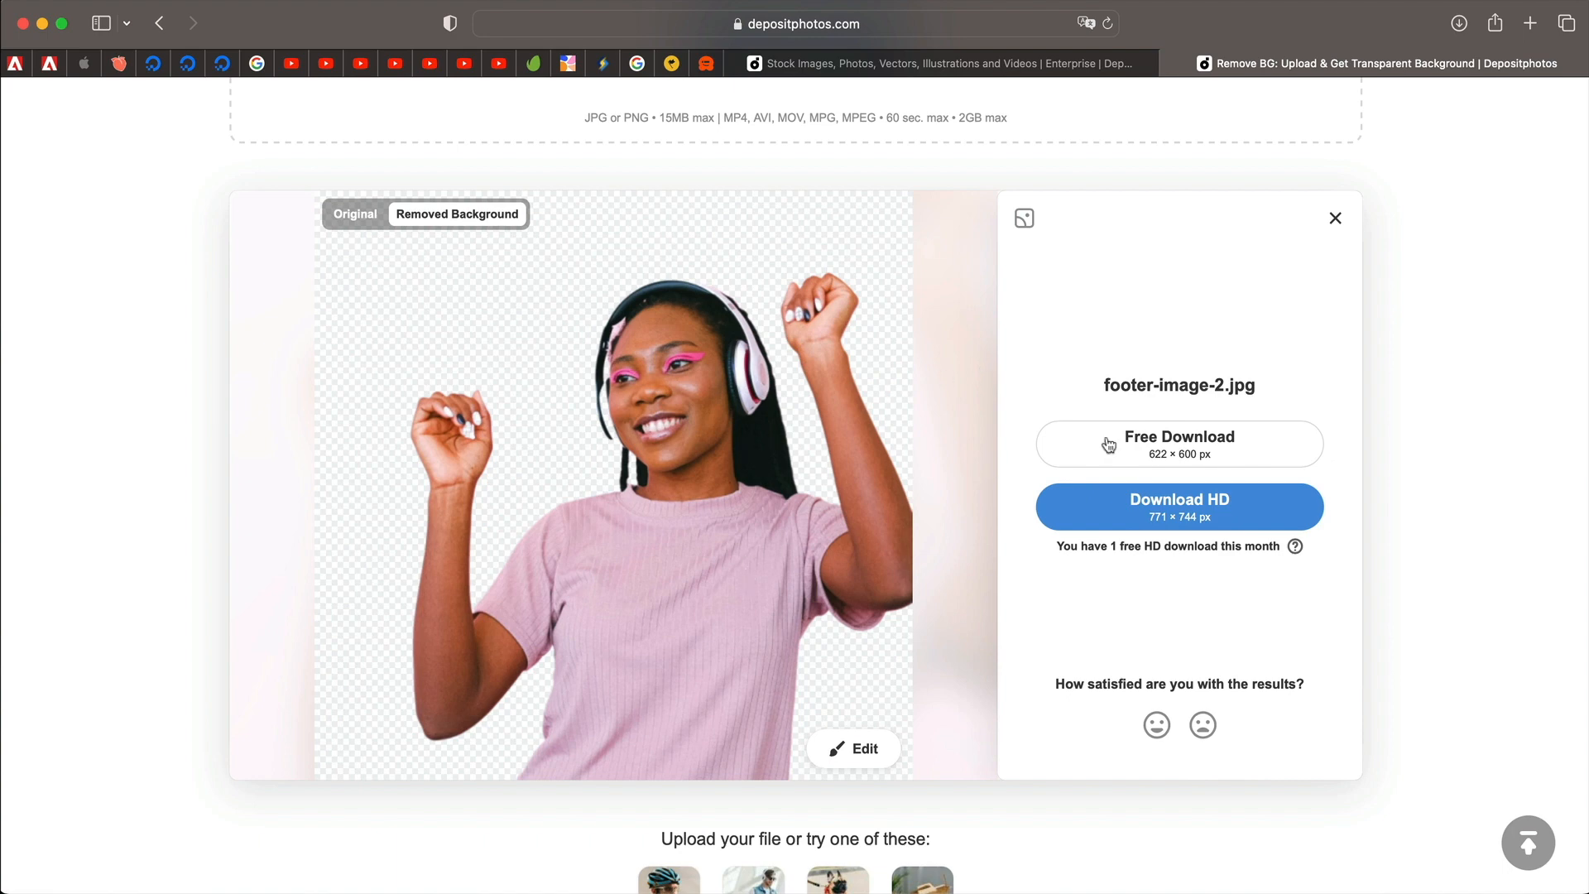
{"action": "left_click", "coordinate": [1178, 443]}
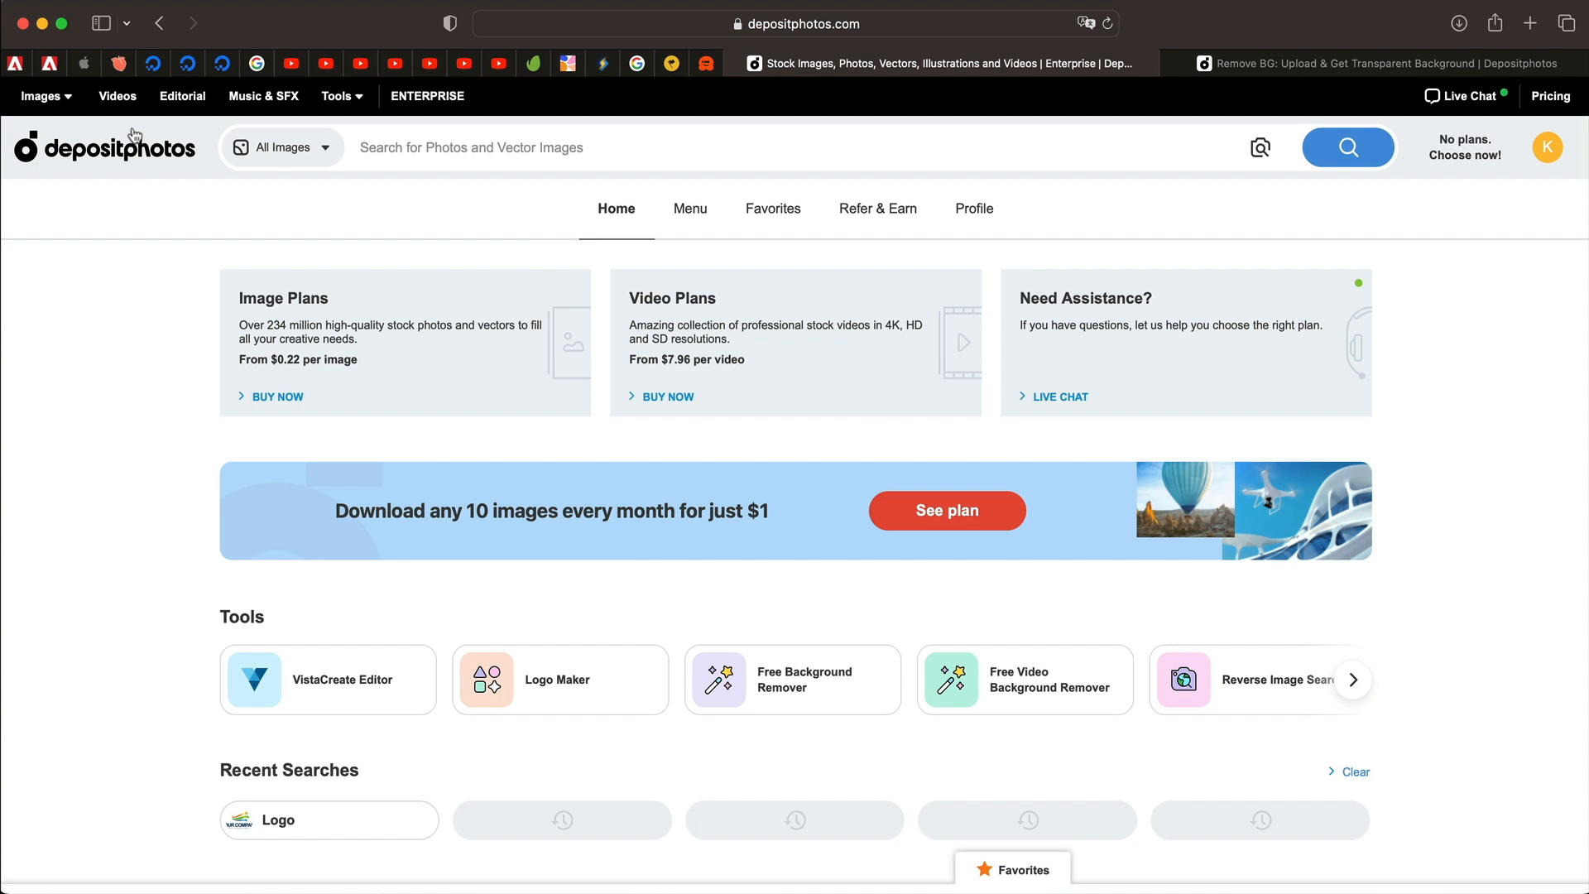
{"action": "left_click", "coordinate": [40, 95]}
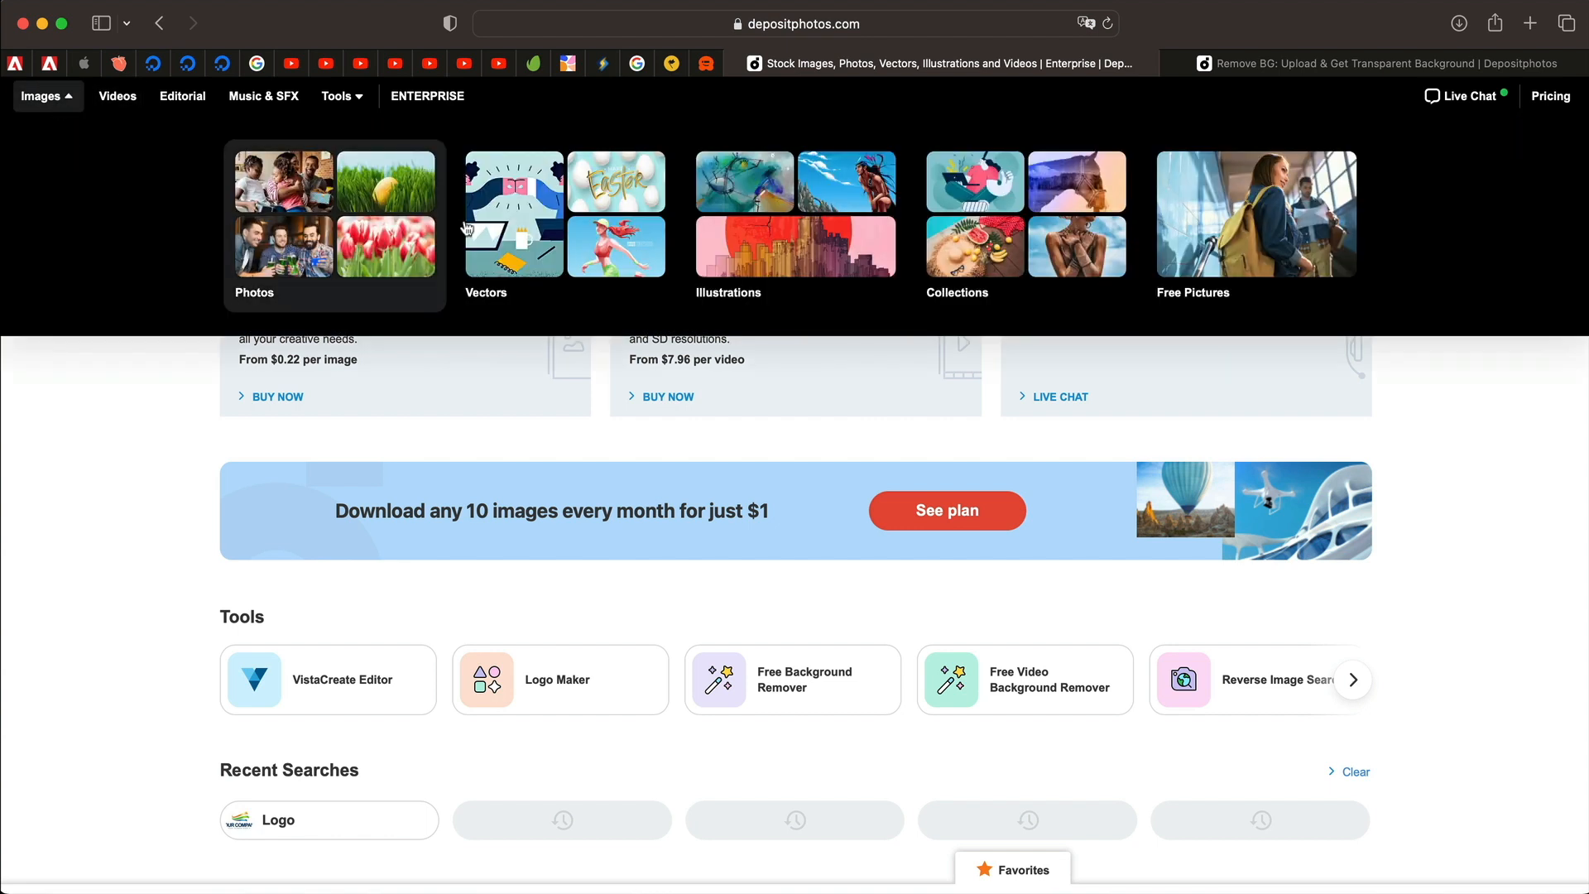
{"action": "mouse_move", "coordinate": [263, 95]}
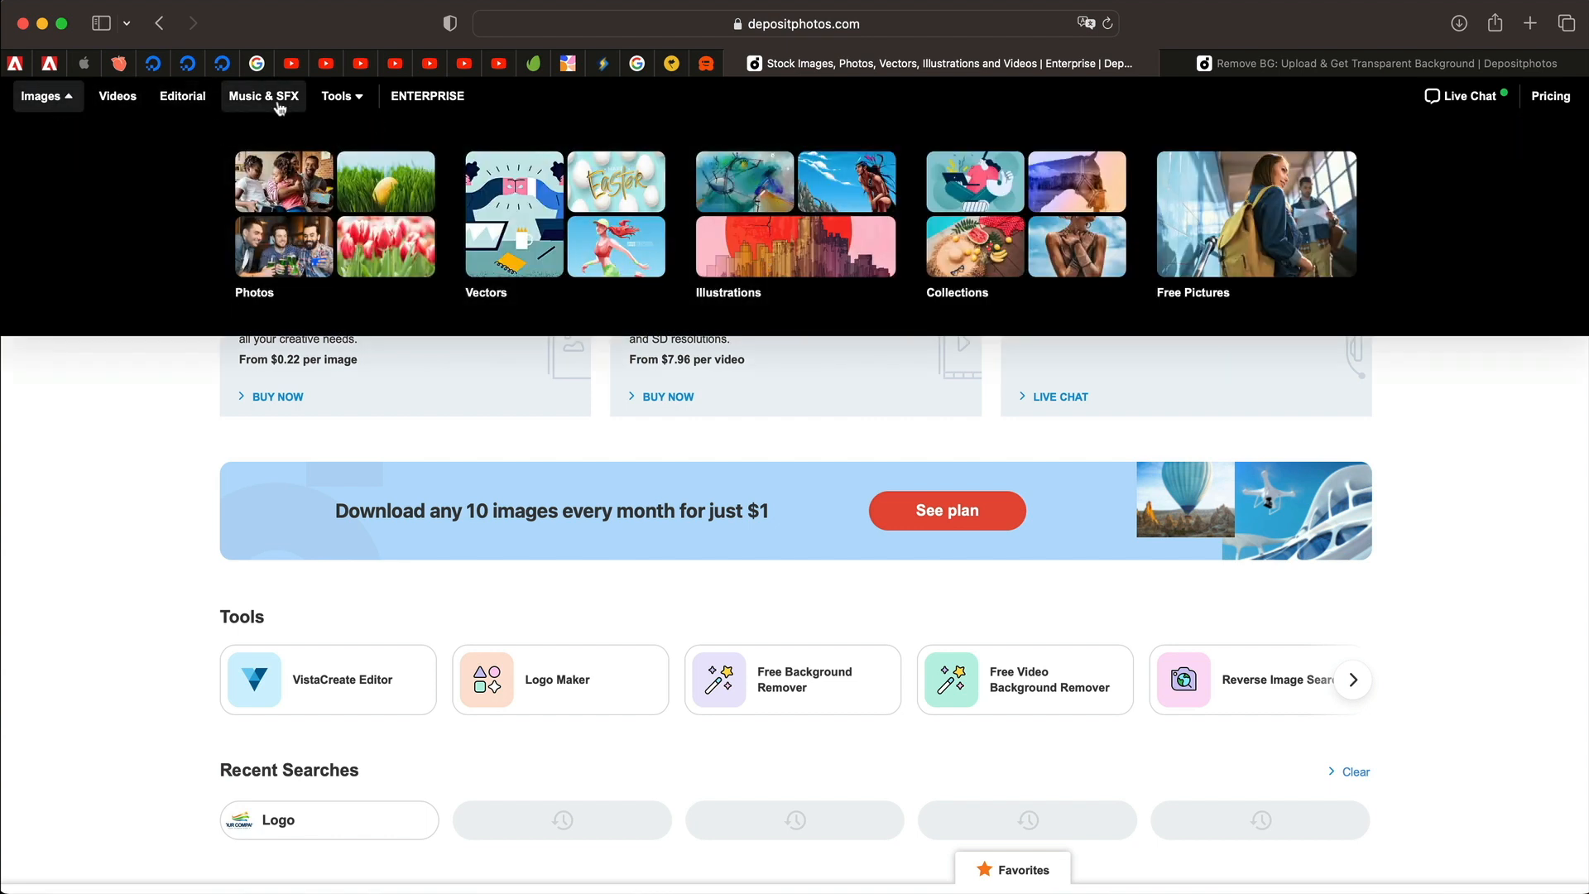
{"action": "left_click", "coordinate": [337, 95]}
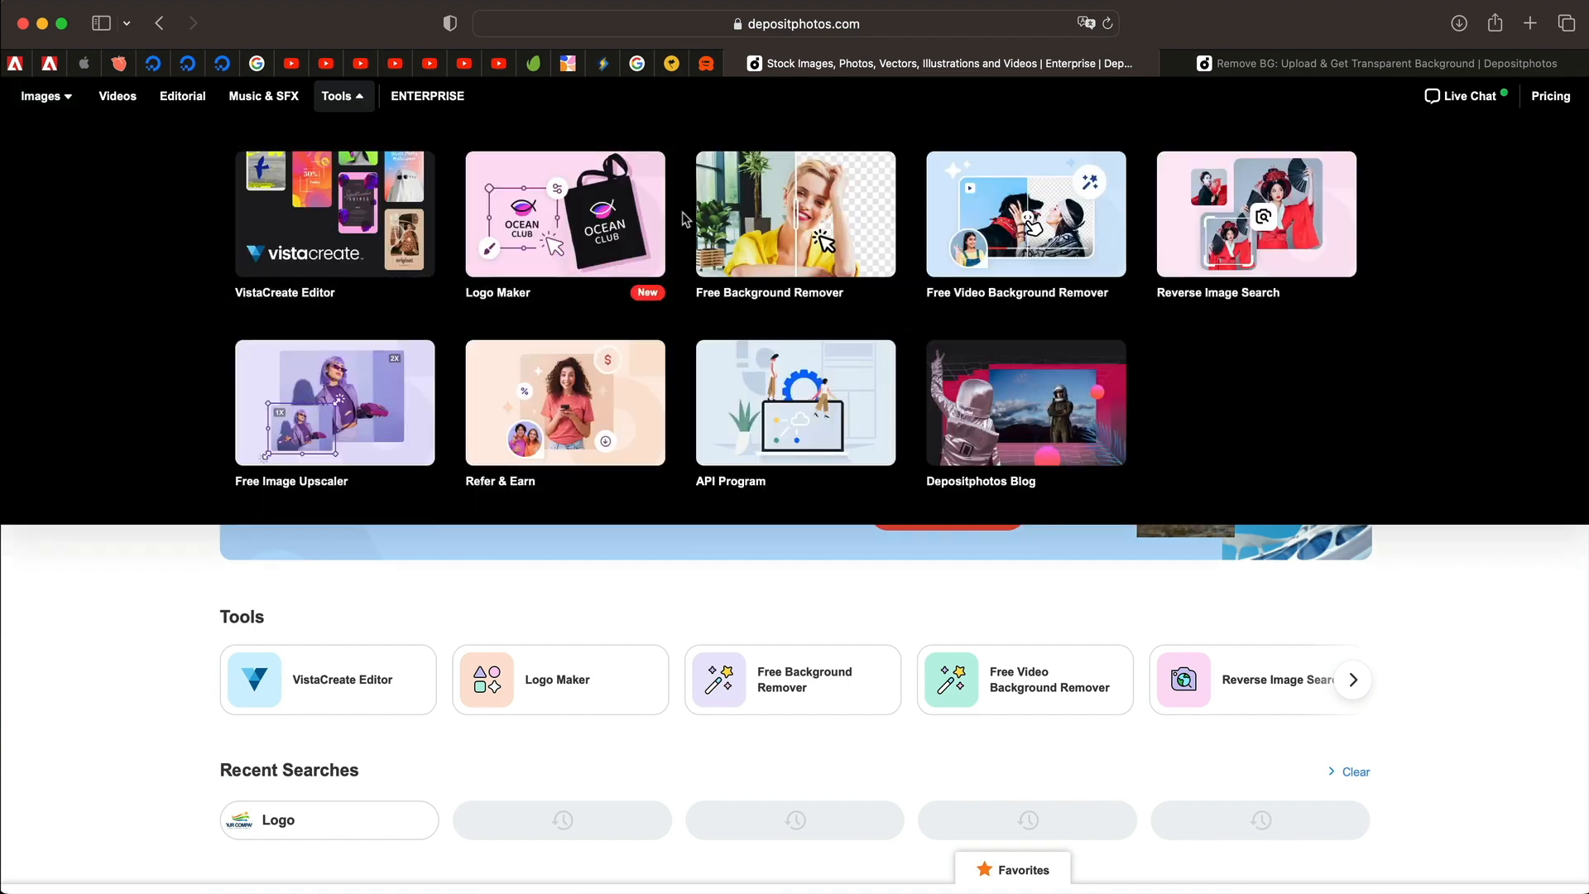
{"action": "mouse_move", "coordinate": [1026, 229]}
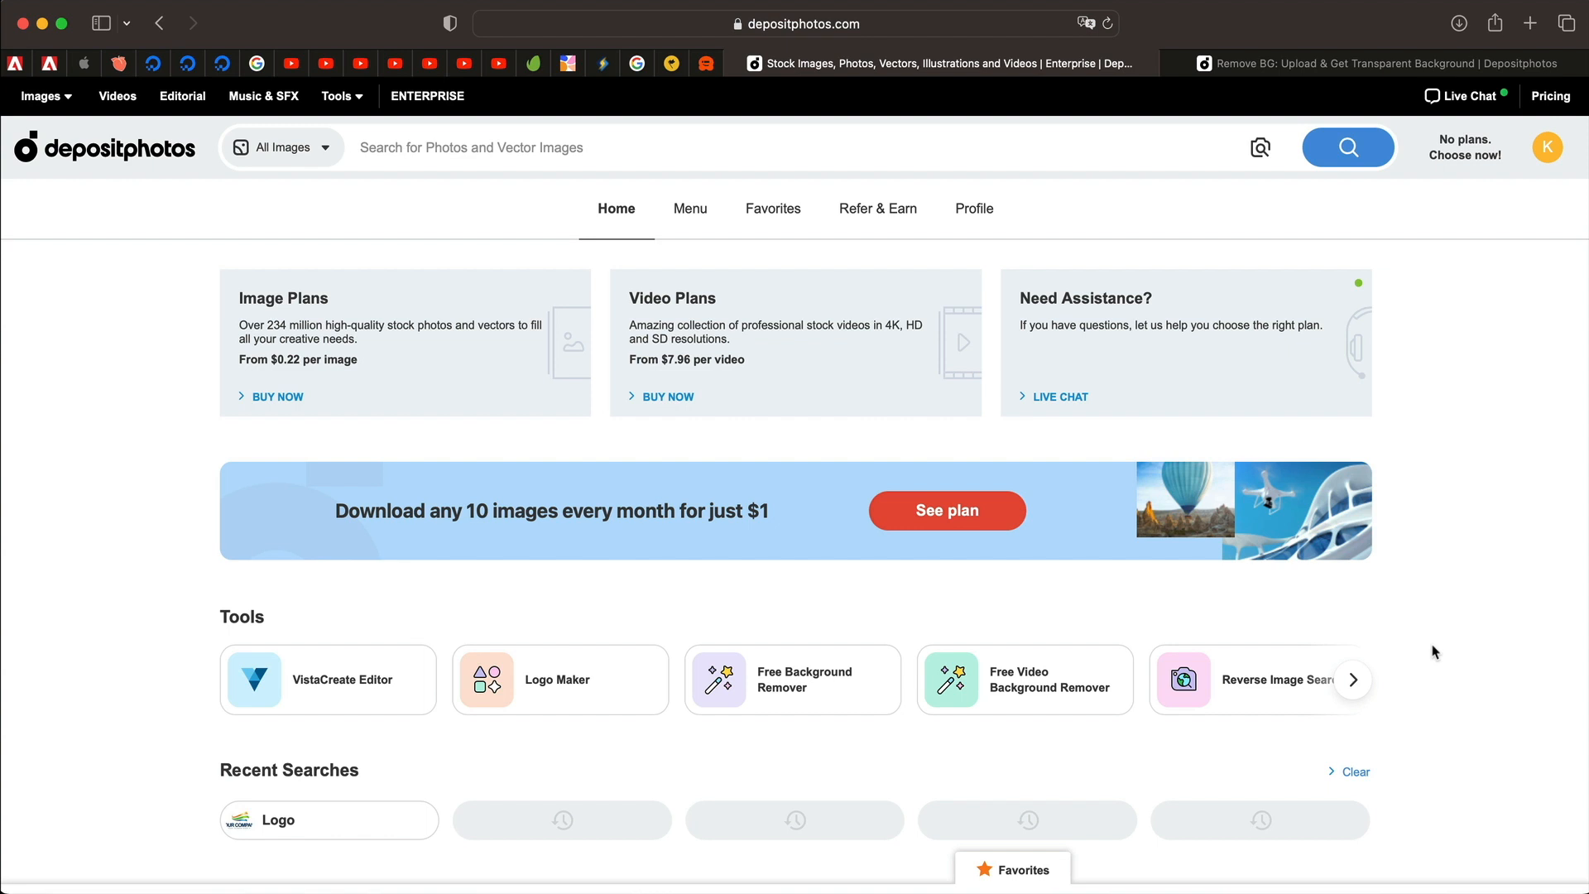
{"action": "mouse_move", "coordinate": [581, 692]}
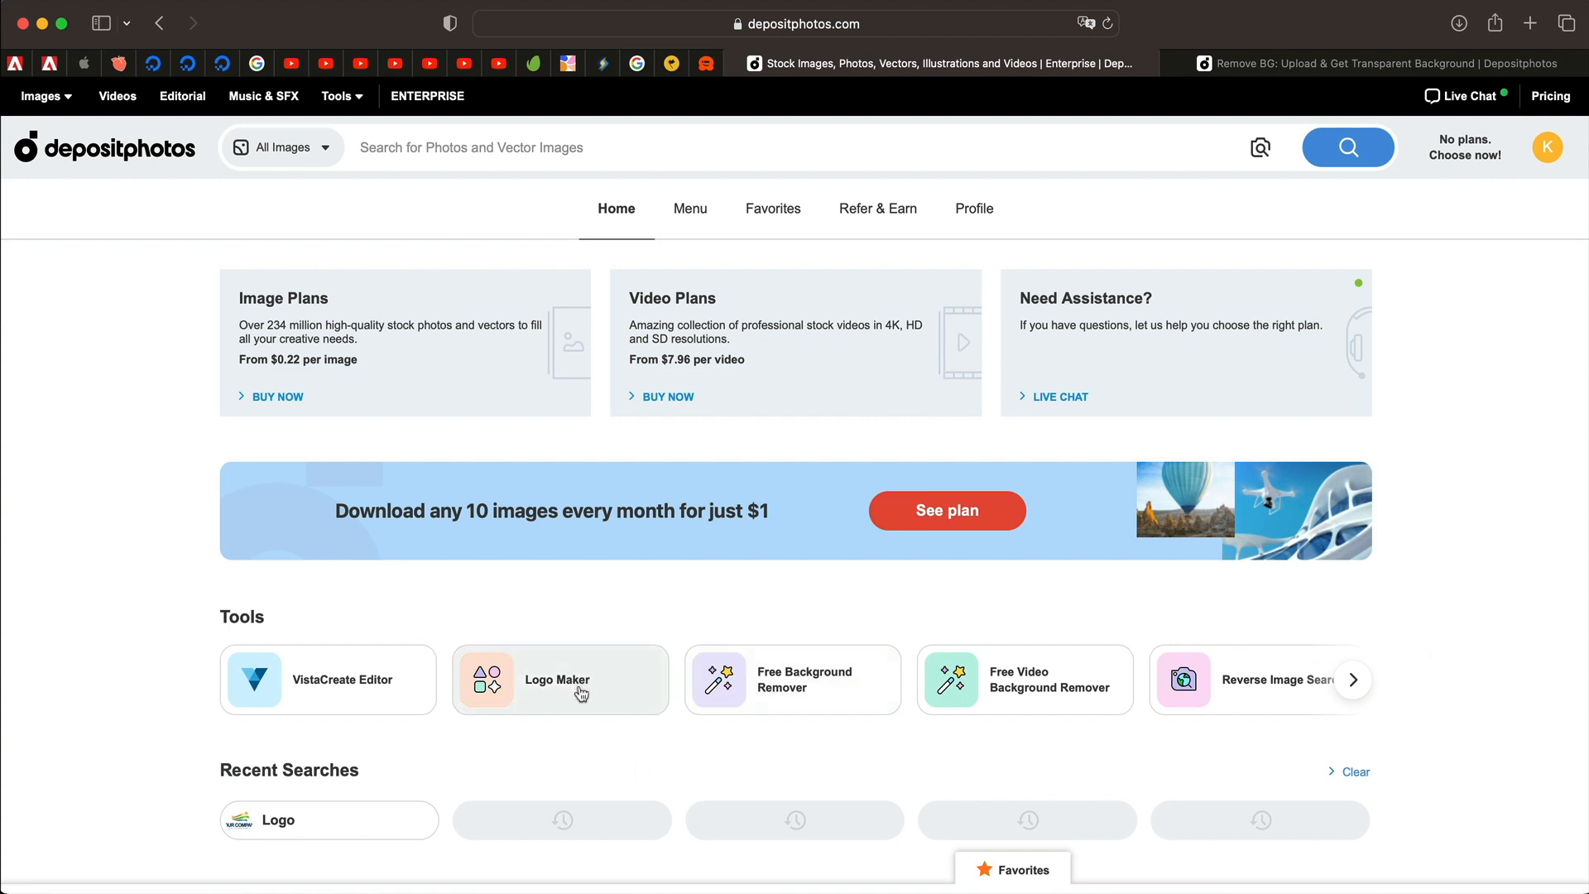
{"action": "mouse_move", "coordinate": [579, 690]}
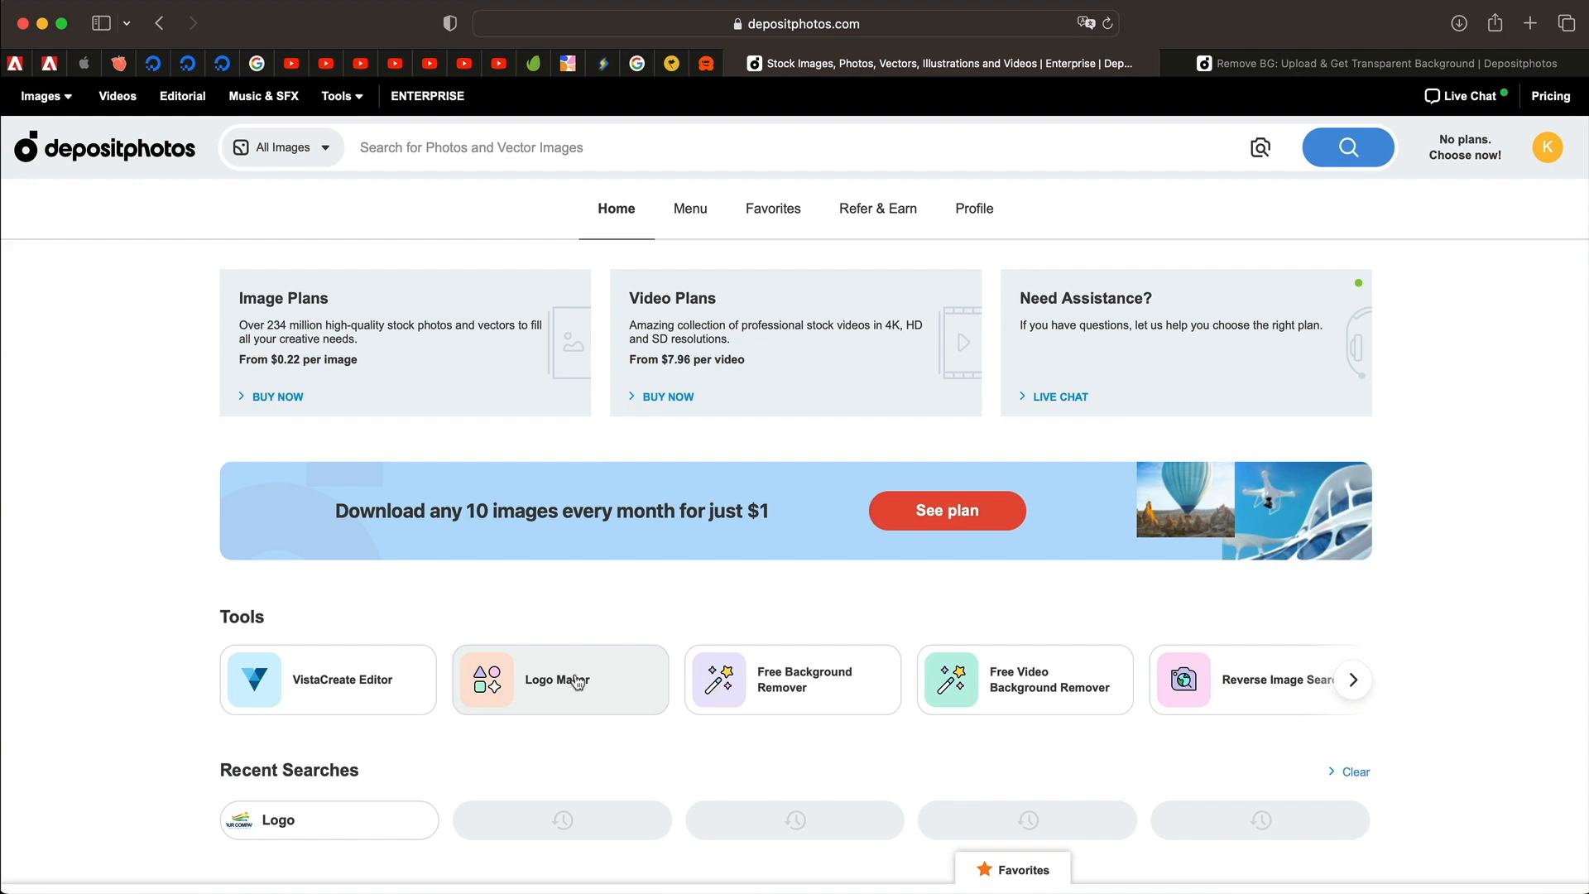
- Scroll down the home page to Tools and open Free Background Remover
{"action": "scroll", "scroll_direction": "down", "scroll_amount": 3}
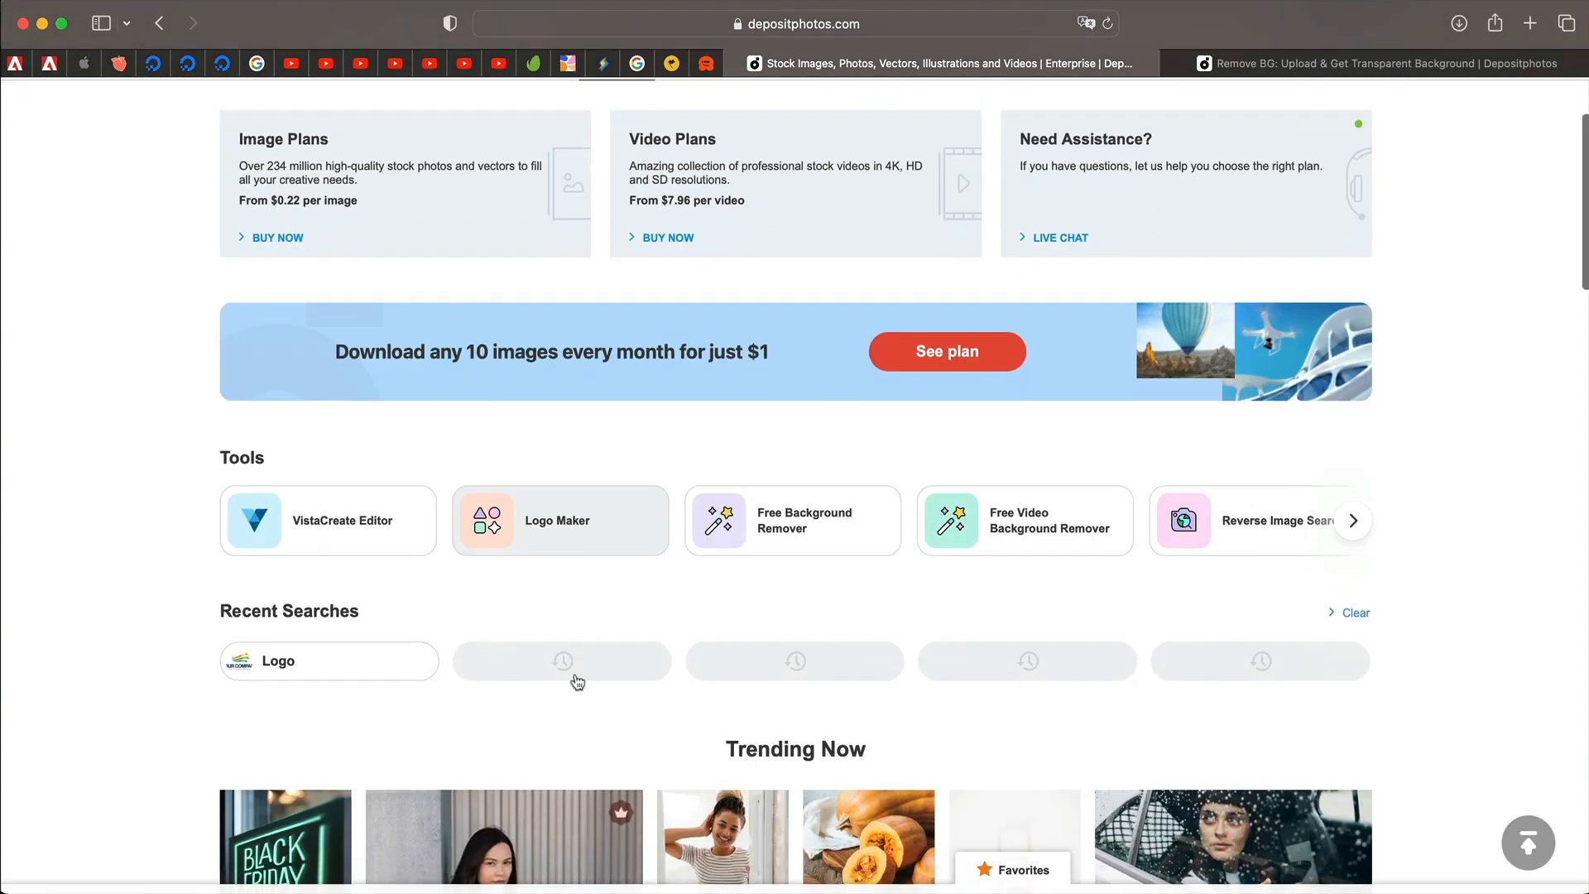
{"action": "scroll", "scroll_direction": "down", "scroll_amount": 3}
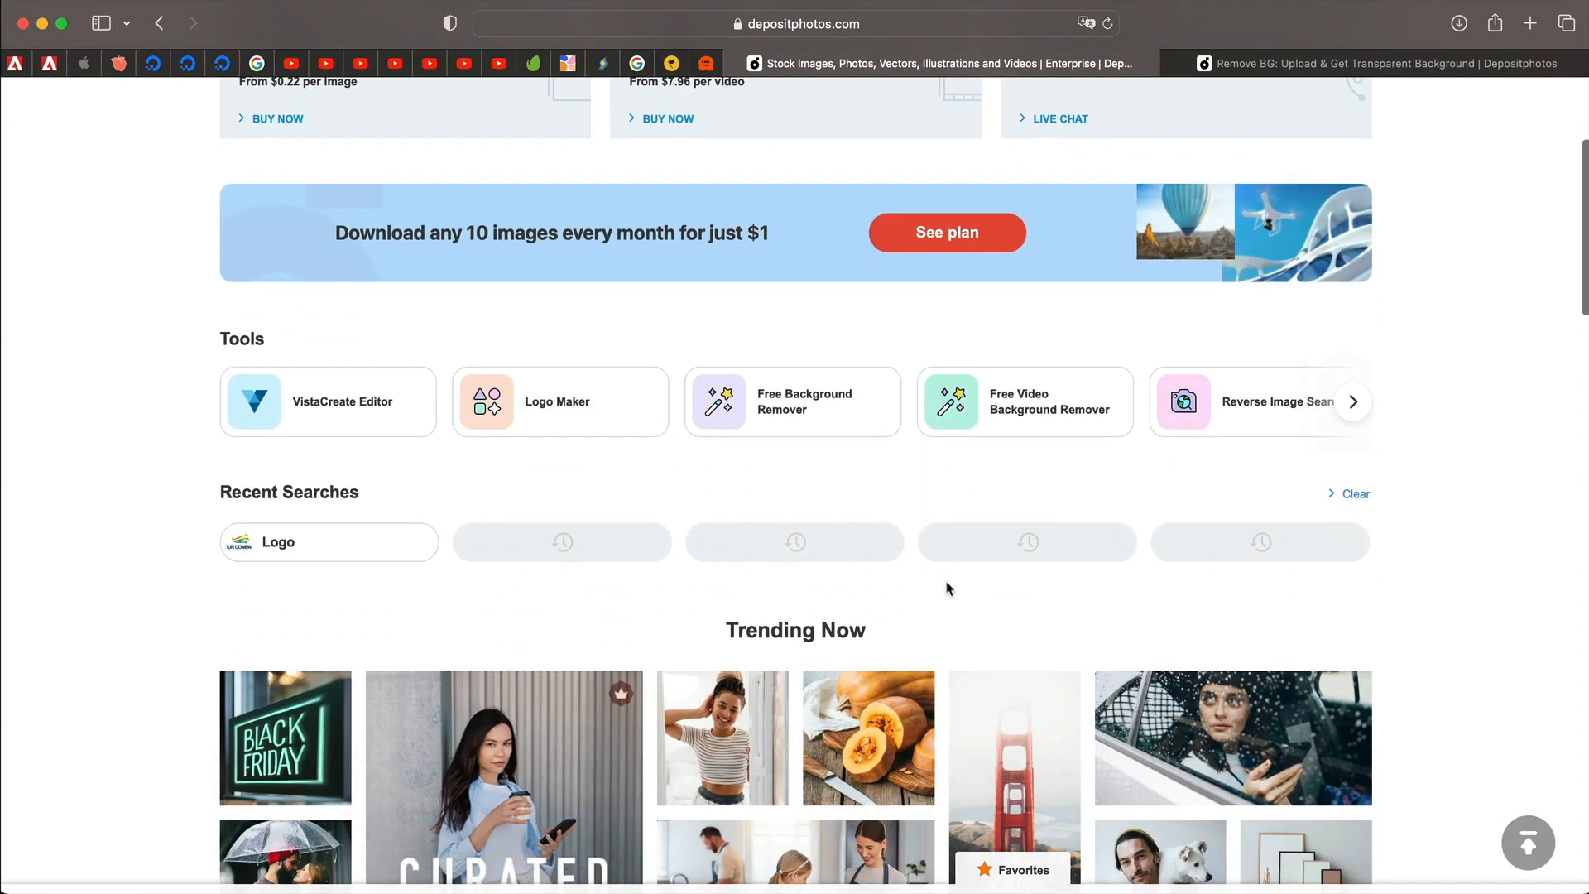
{"action": "mouse_move", "coordinate": [940, 383]}
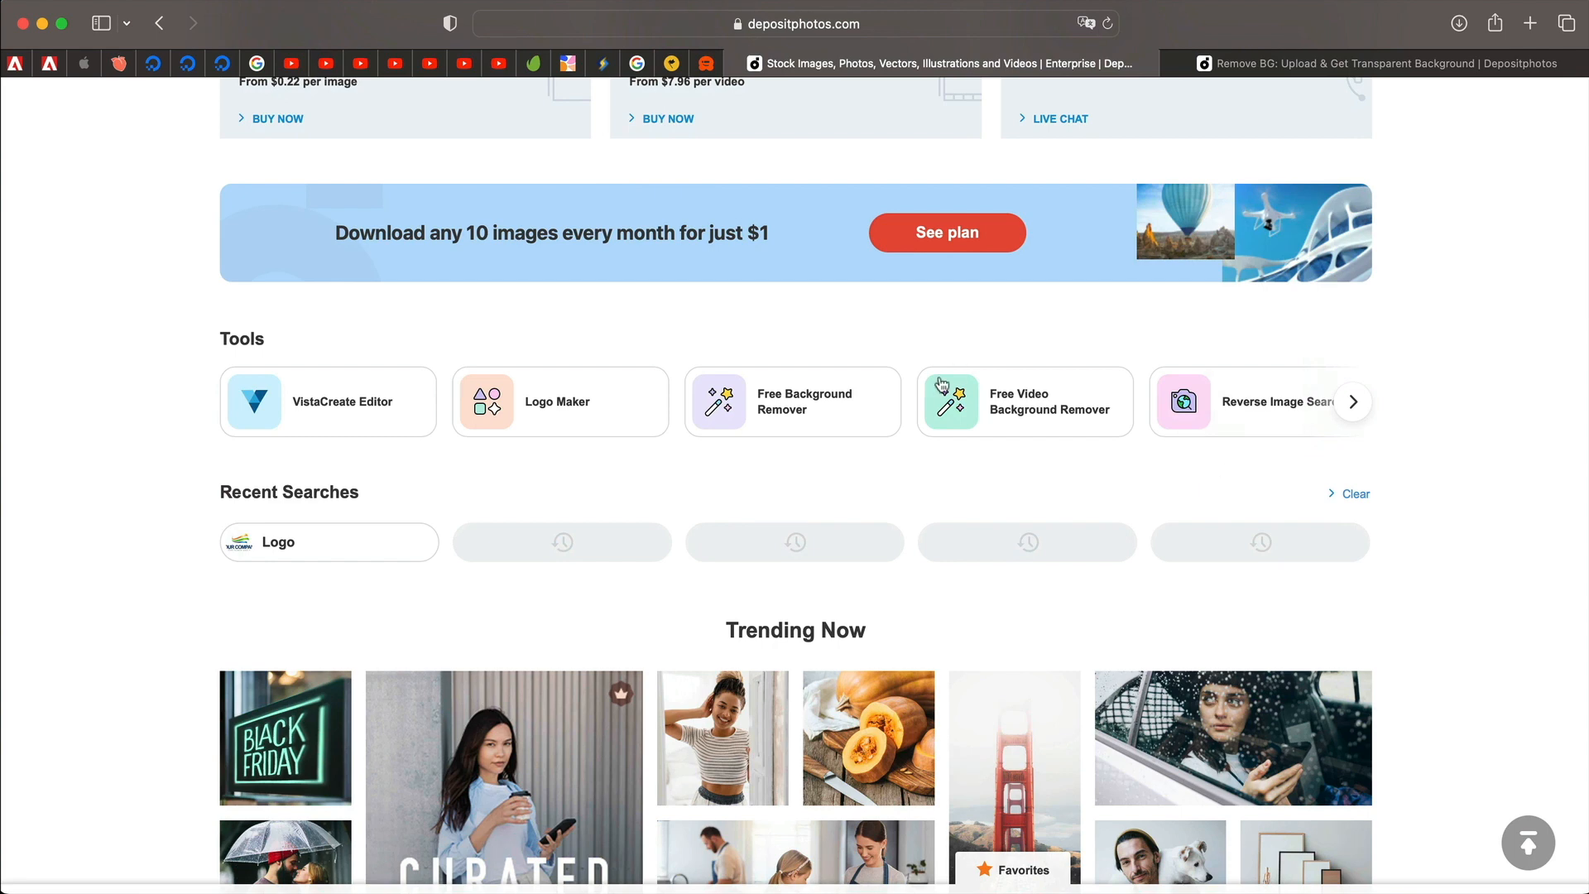
{"action": "mouse_move", "coordinate": [854, 348]}
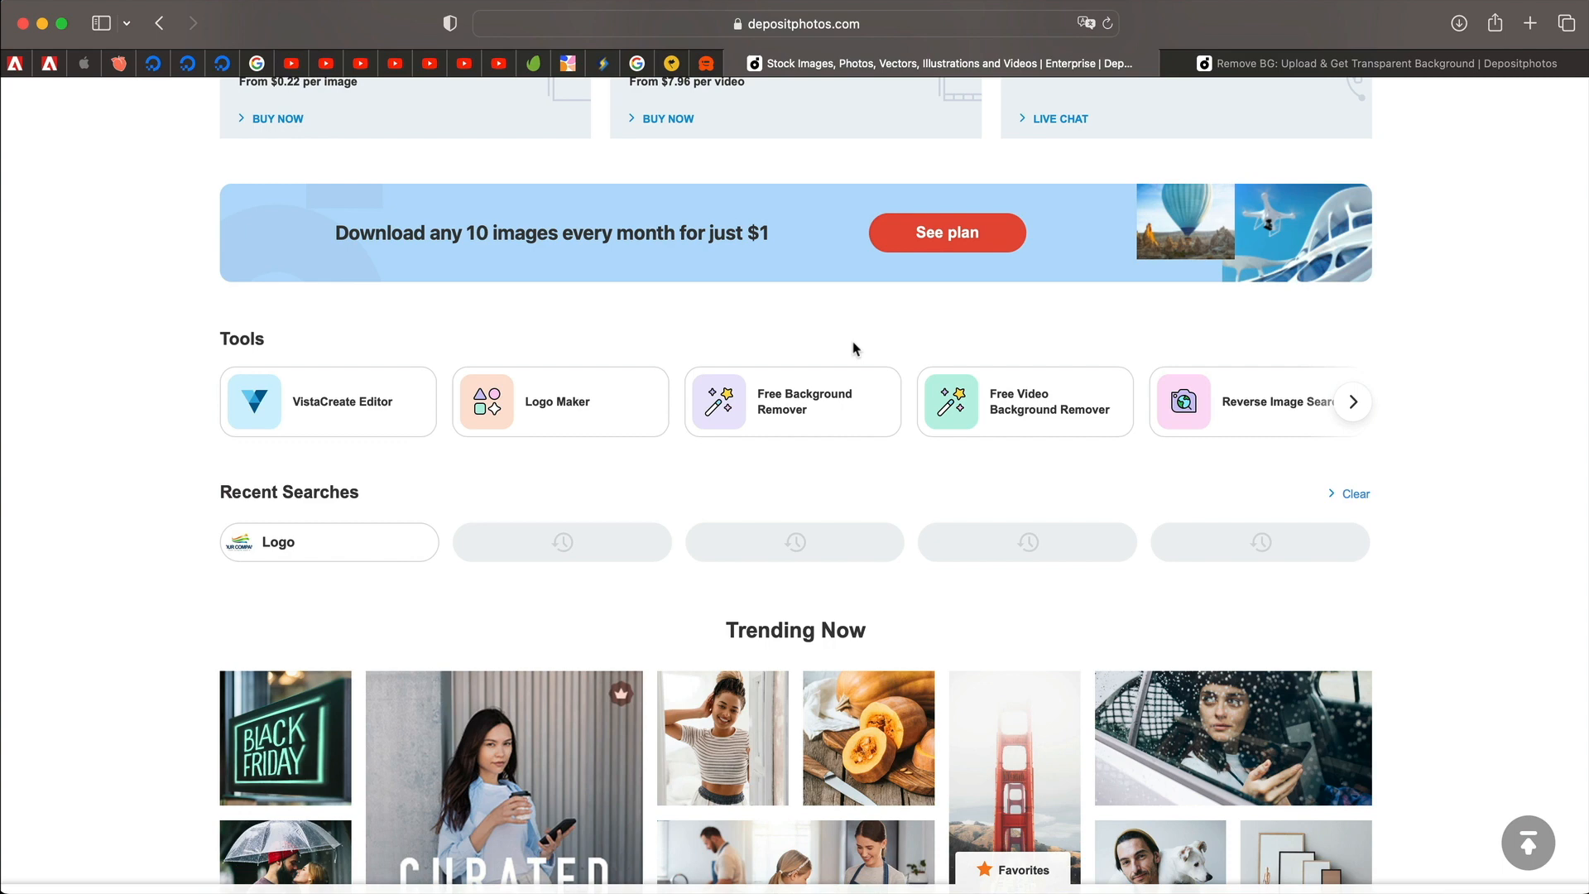
{"action": "mouse_move", "coordinate": [795, 406]}
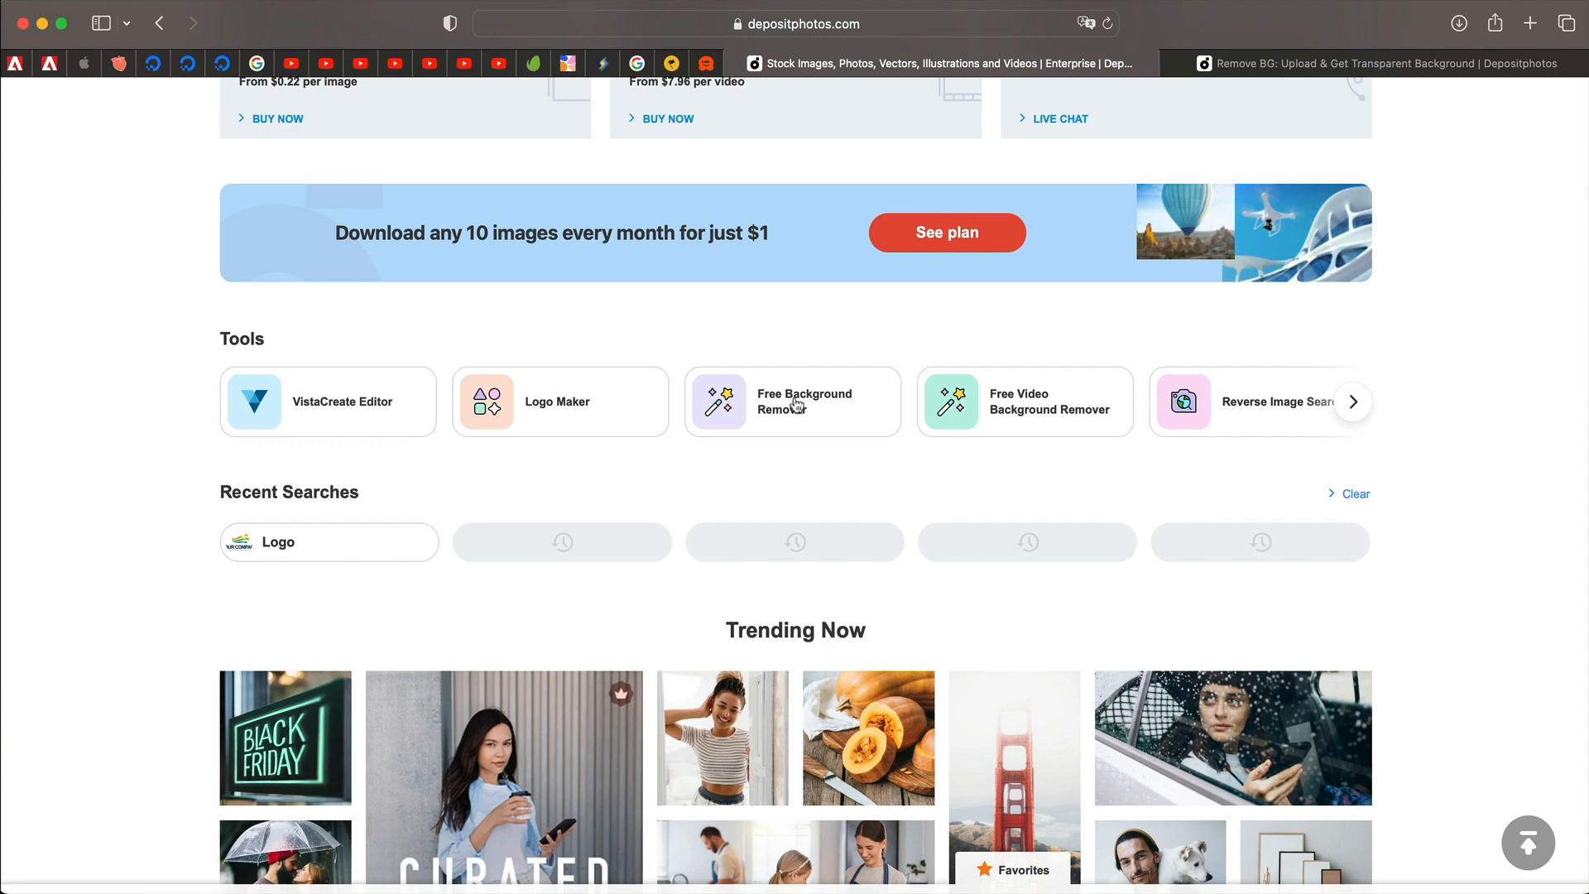
{"action": "left_click", "coordinate": [793, 401]}
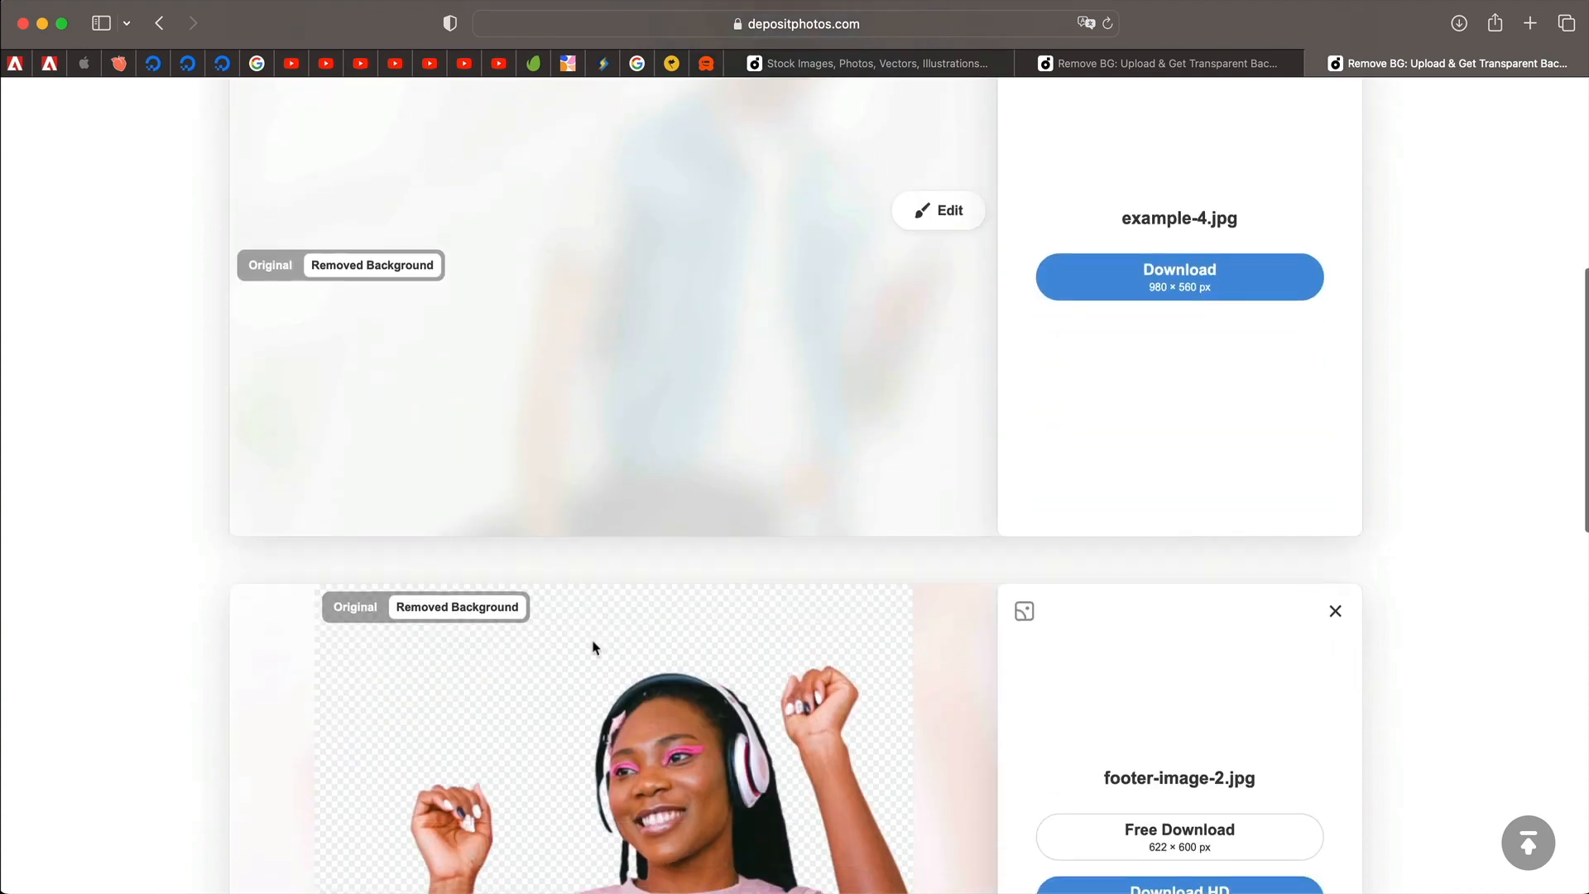
{"action": "scroll", "scroll_direction": "up", "scroll_amount": 3}
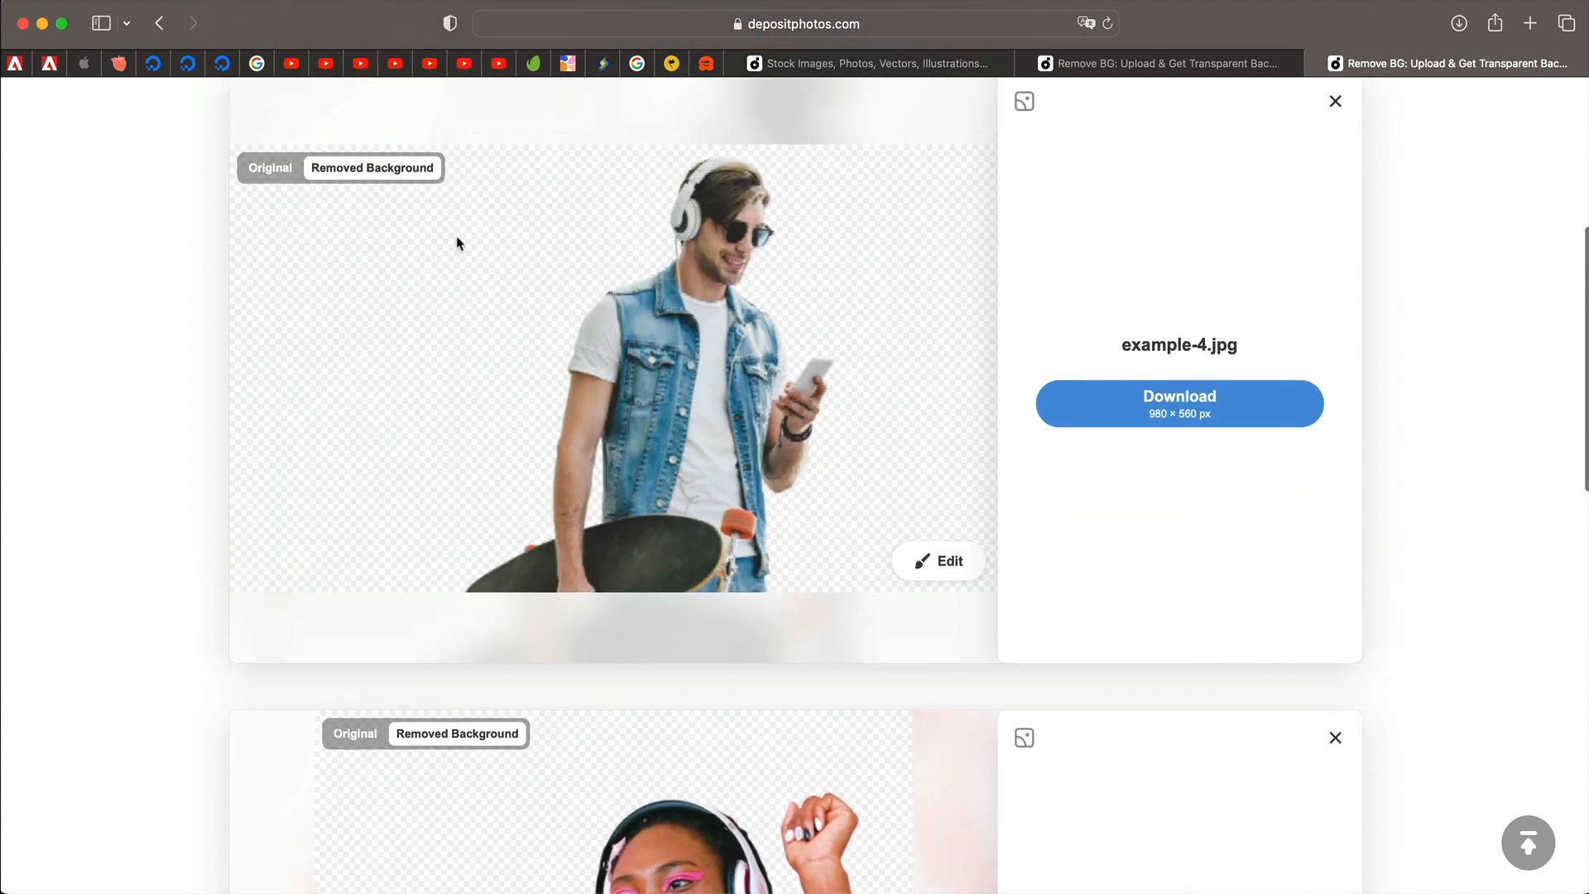
{"action": "mouse_move", "coordinate": [372, 174]}
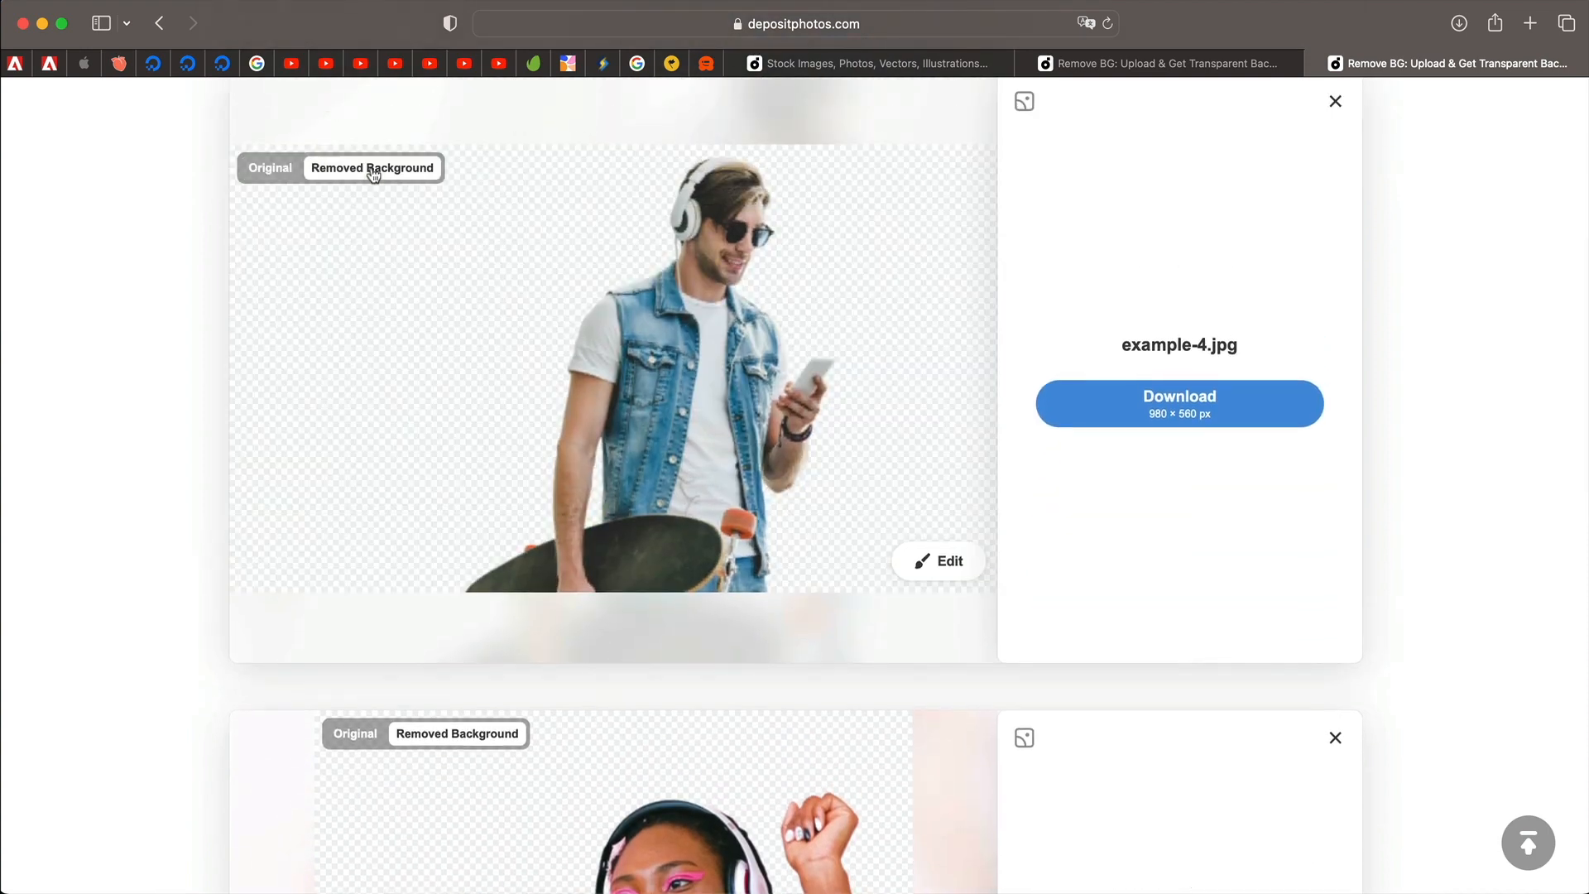
{"action": "scroll", "scroll_direction": "down", "scroll_amount": 3}
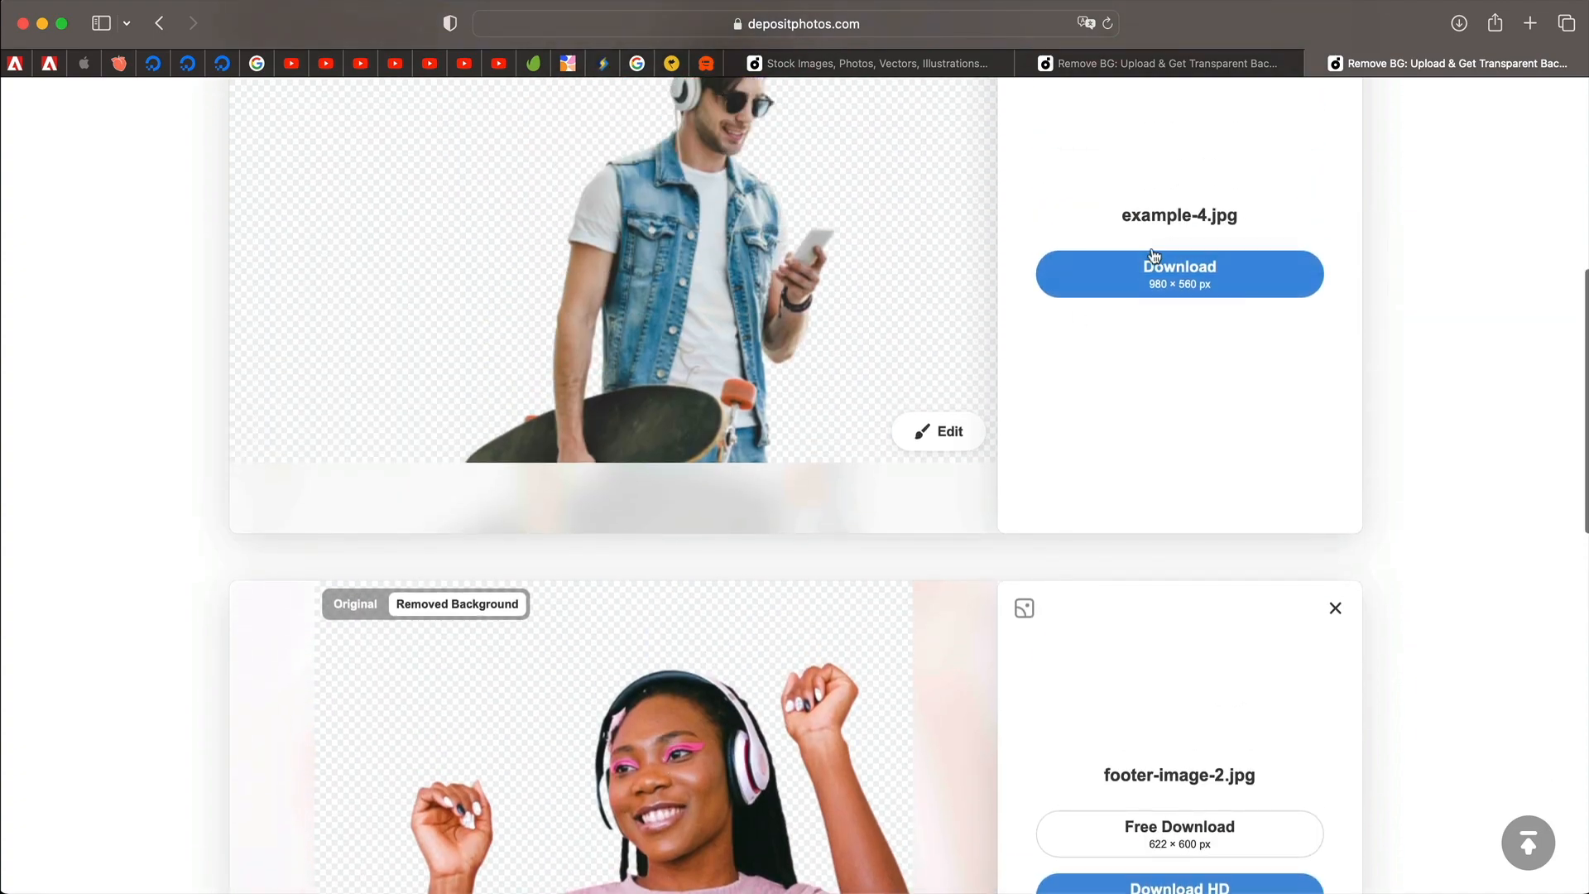
{"action": "scroll", "scroll_direction": "down", "scroll_amount": 3}
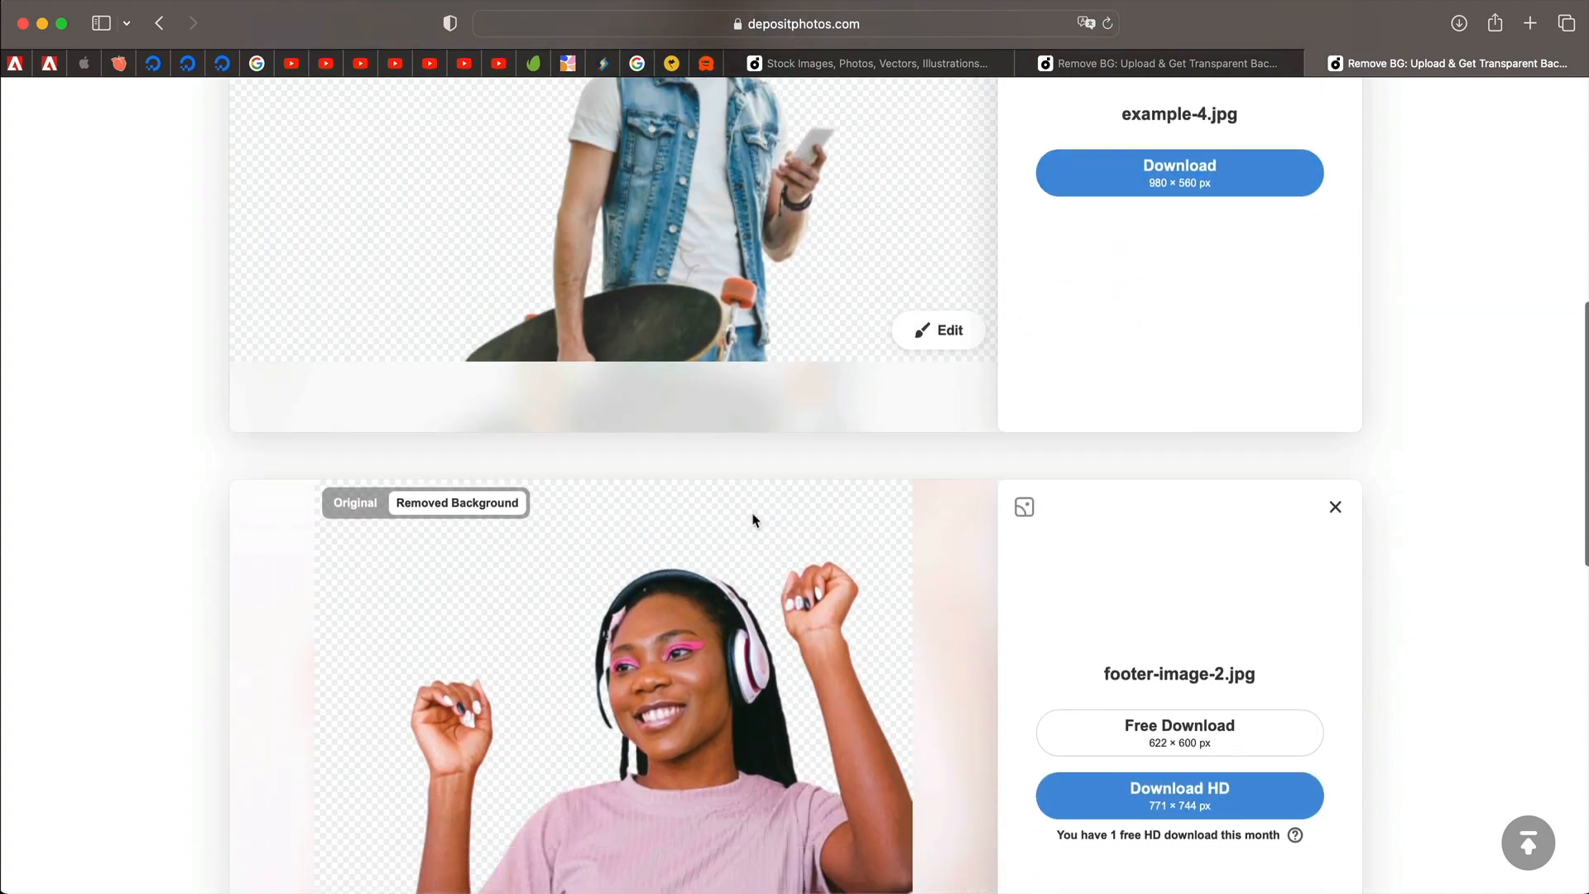
{"action": "scroll", "scroll_direction": "up", "scroll_amount": 3}
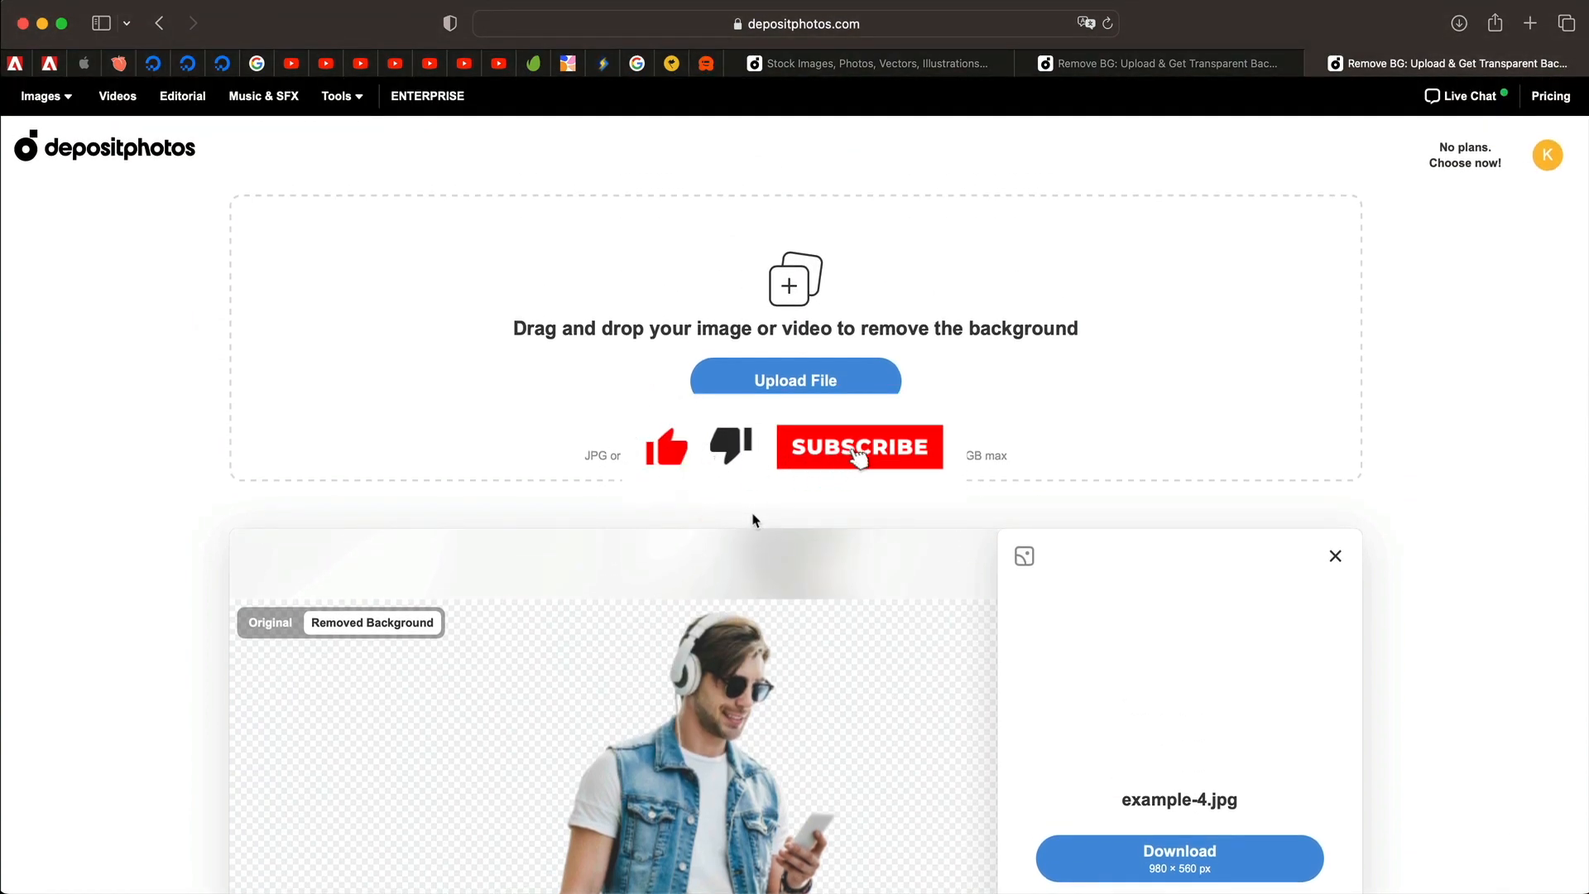
{"action": "scroll", "scroll_direction": "down", "scroll_amount": 3}
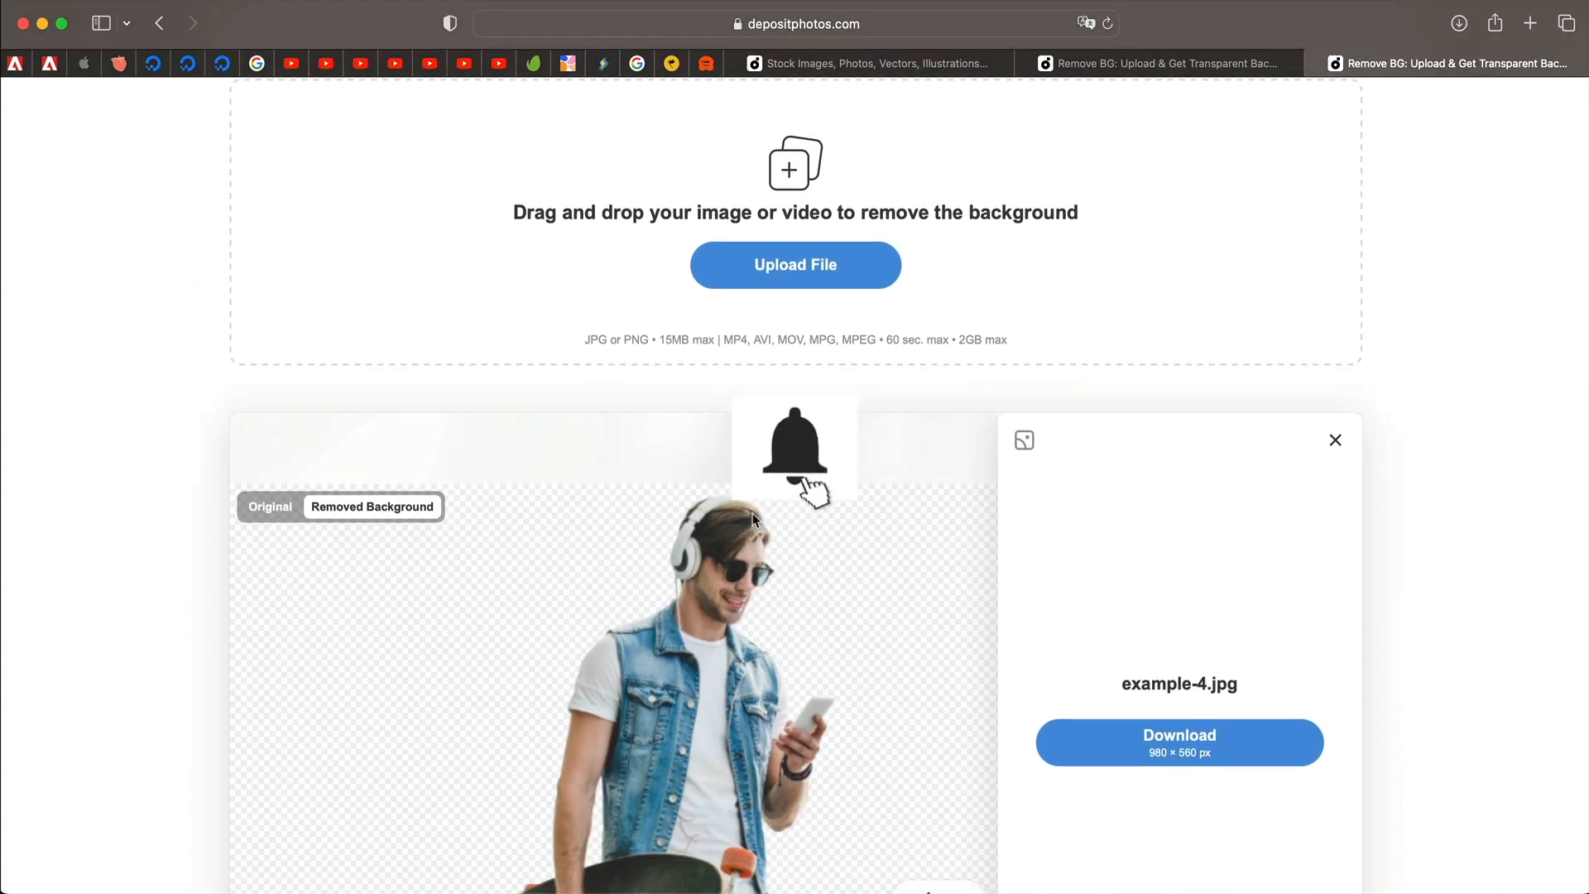